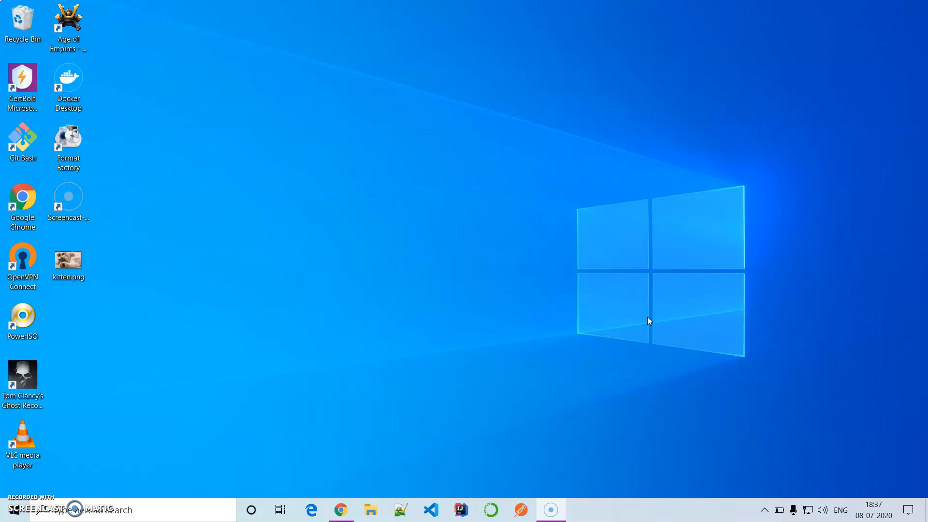
{"action": "mouse_move", "coordinate": [360, 503]}
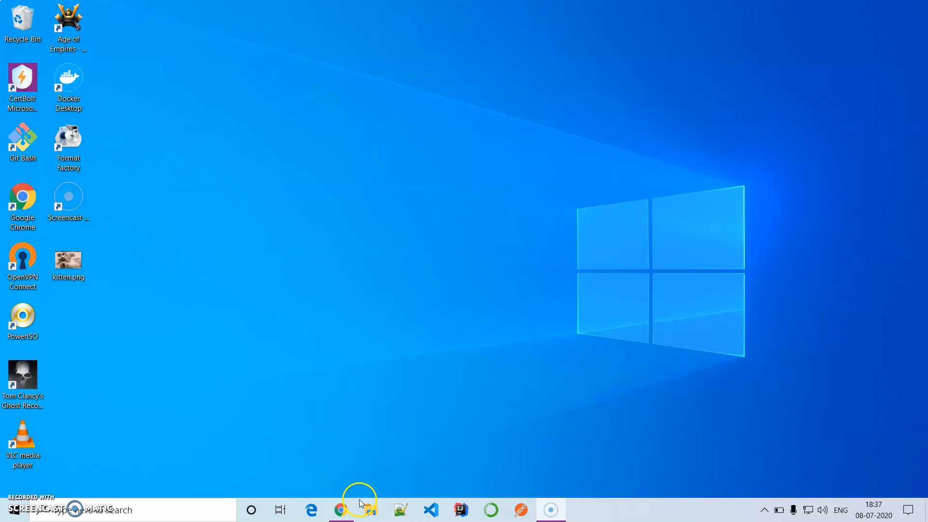
Review the Cloud Storage quickstart page, scrolling through the bucket-creation and clean-up steps
{"action": "left_click", "coordinate": [340, 509]}
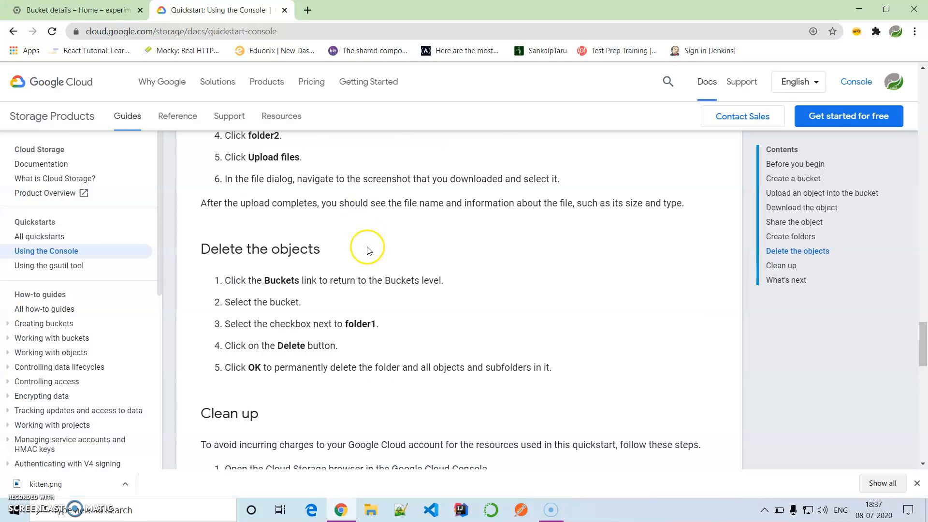
{"action": "scroll", "scroll_direction": "up", "scroll_amount": 3}
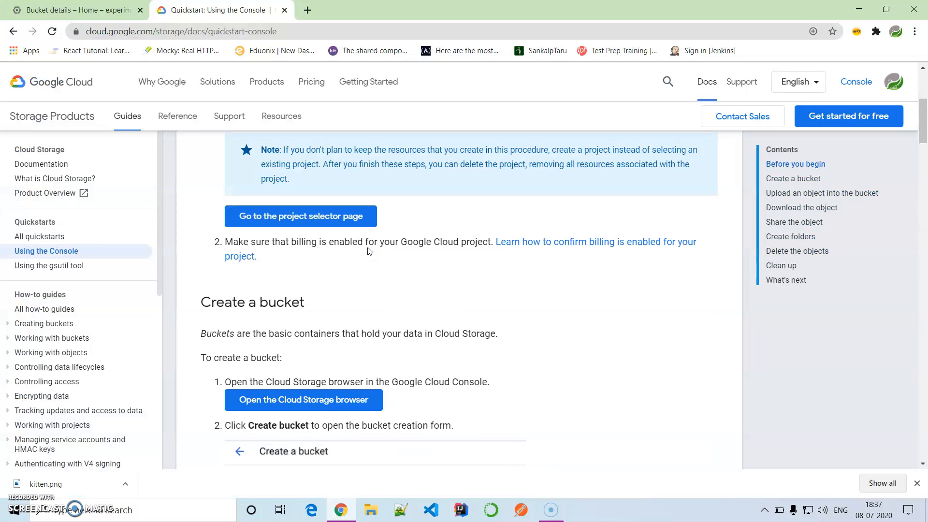
{"action": "scroll", "scroll_direction": "up", "scroll_amount": 3}
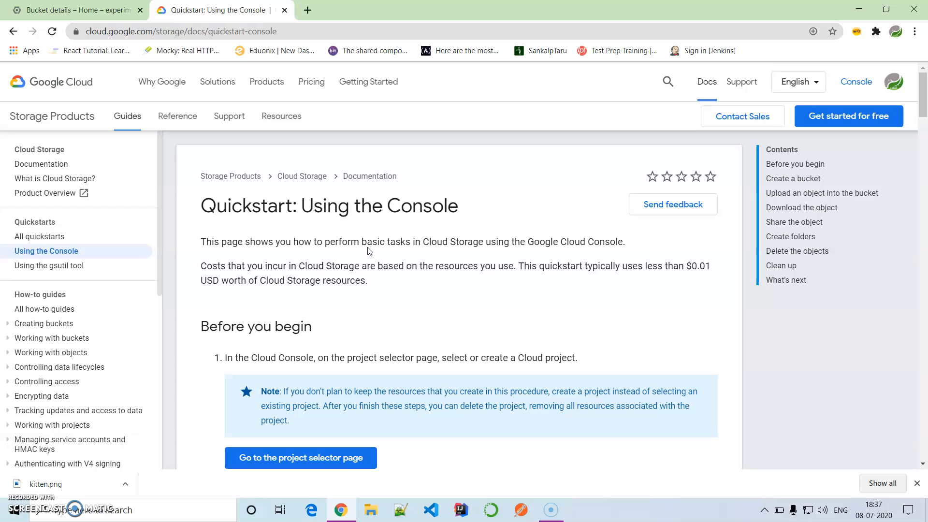
{"action": "scroll", "scroll_direction": "down", "scroll_amount": 3}
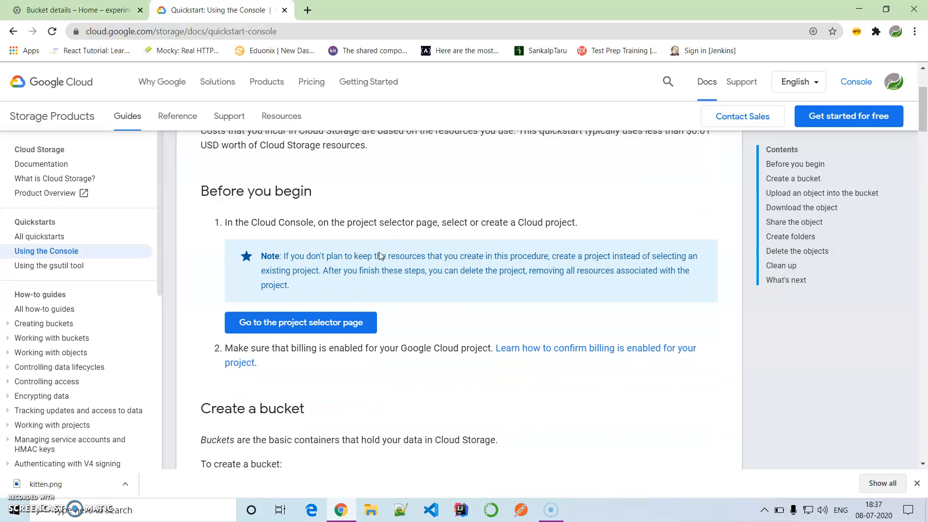
{"action": "scroll", "scroll_direction": "down", "scroll_amount": 3}
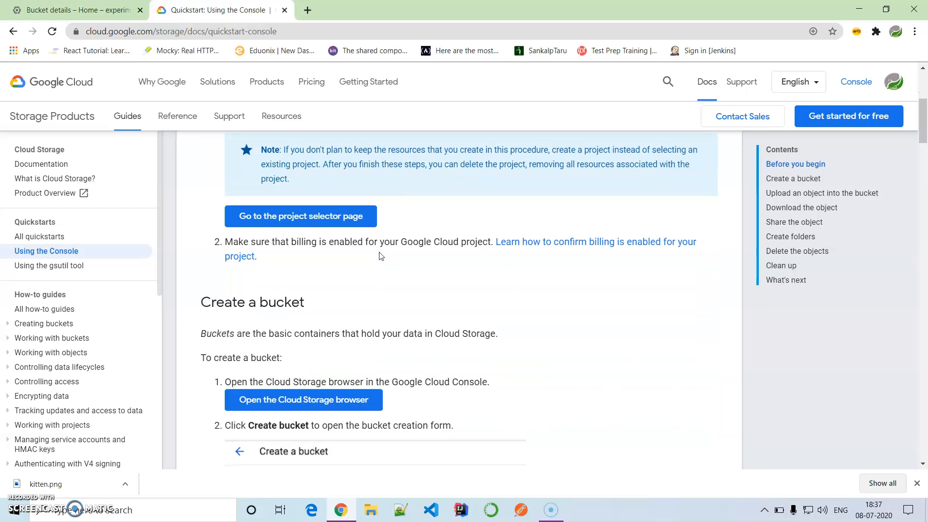
{"action": "scroll", "scroll_direction": "down", "scroll_amount": 3}
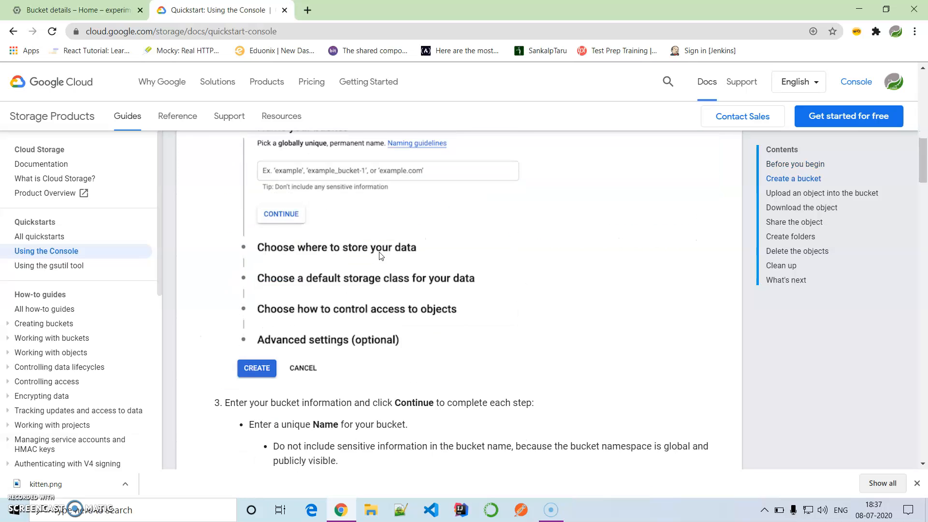
{"action": "scroll", "scroll_direction": "up", "scroll_amount": 3}
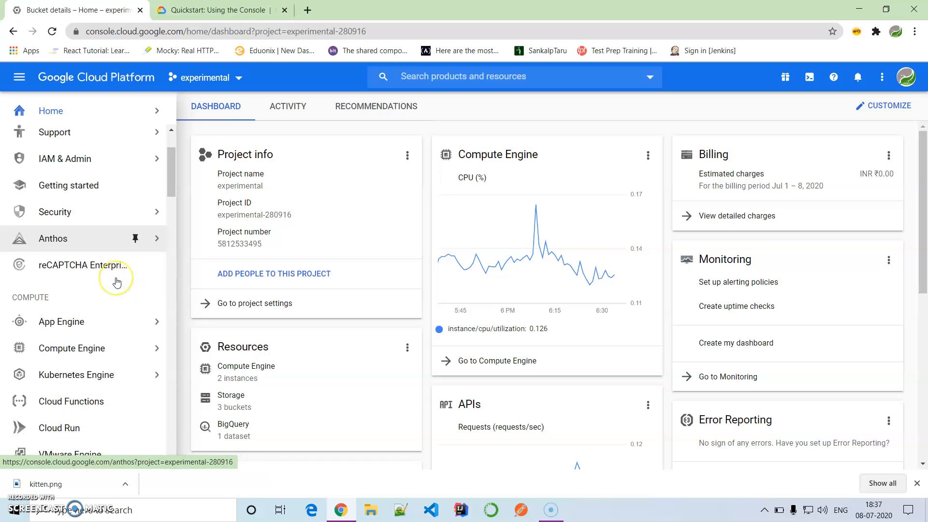
Go to Storage > Browser to list the project's three buckets including demo-bucket33
{"action": "scroll", "scroll_direction": "down", "scroll_amount": 3}
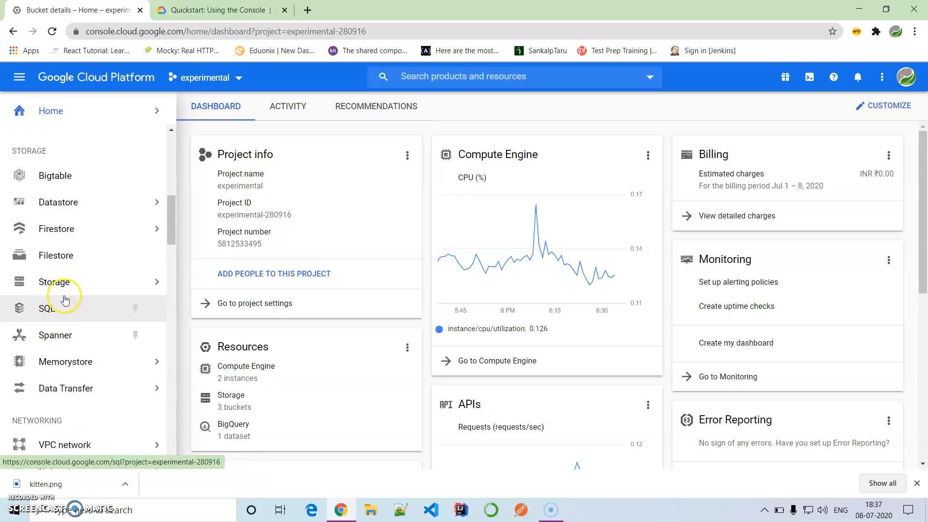
{"action": "left_click", "coordinate": [56, 281]}
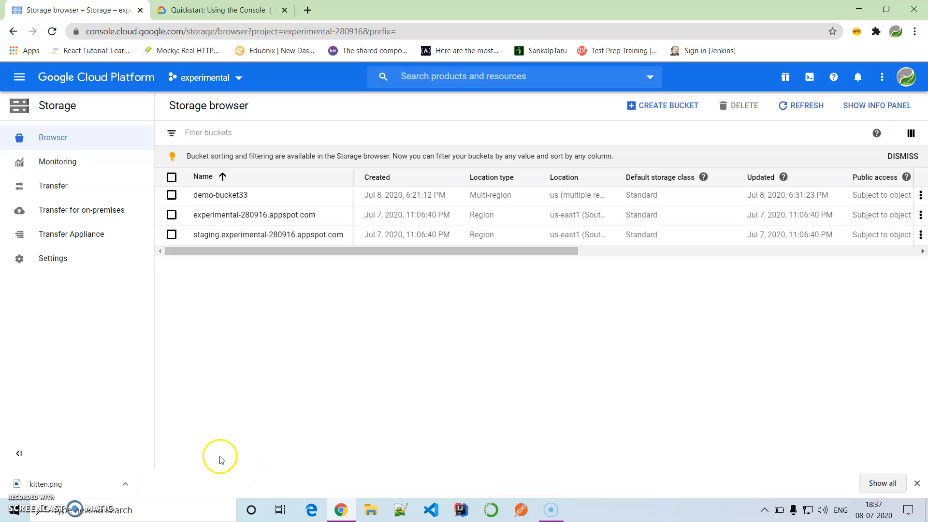
{"action": "mouse_move", "coordinate": [650, 190]}
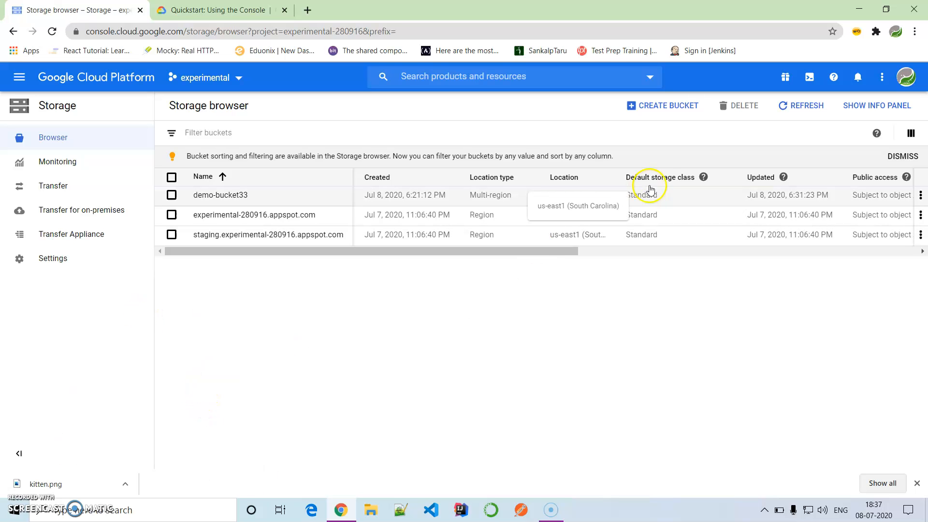
Start a new bucket and name it demo-lnews
{"action": "left_click", "coordinate": [662, 105]}
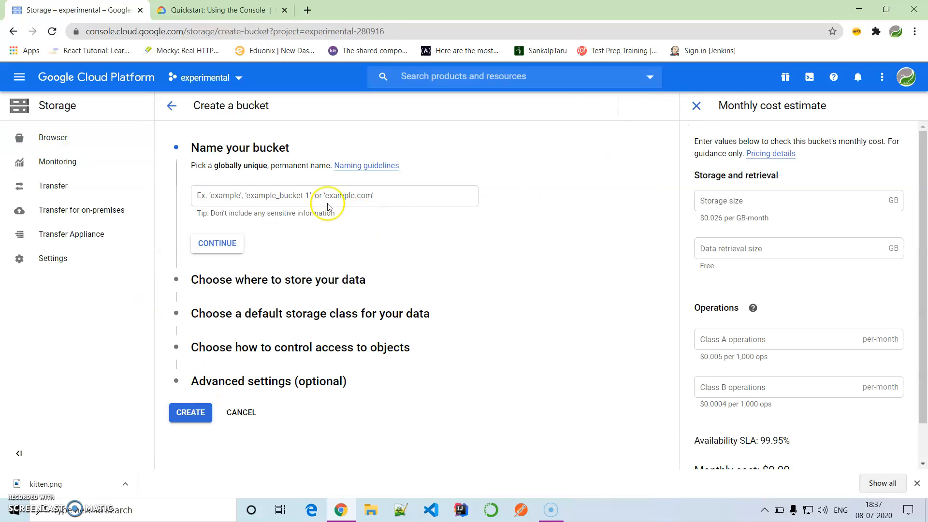
{"action": "left_click", "coordinate": [334, 195]}
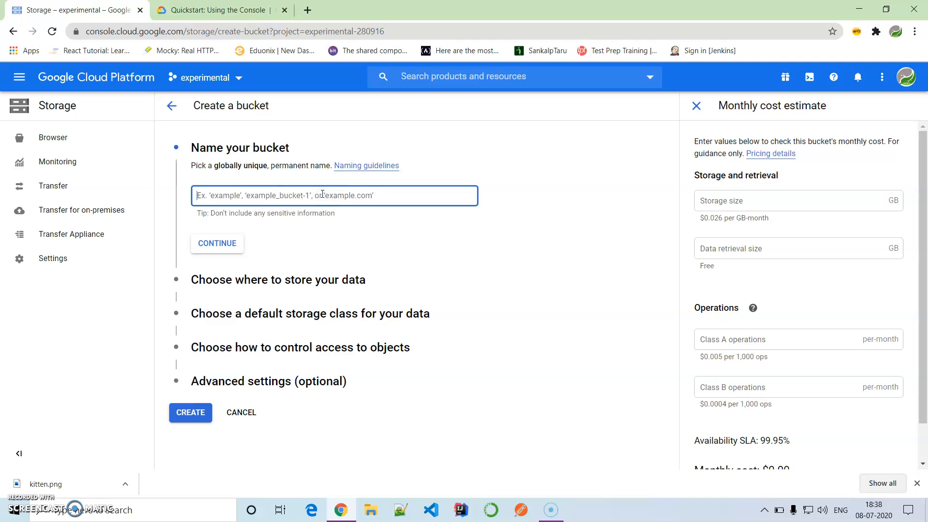
{"action": "type", "text": "demo-"}
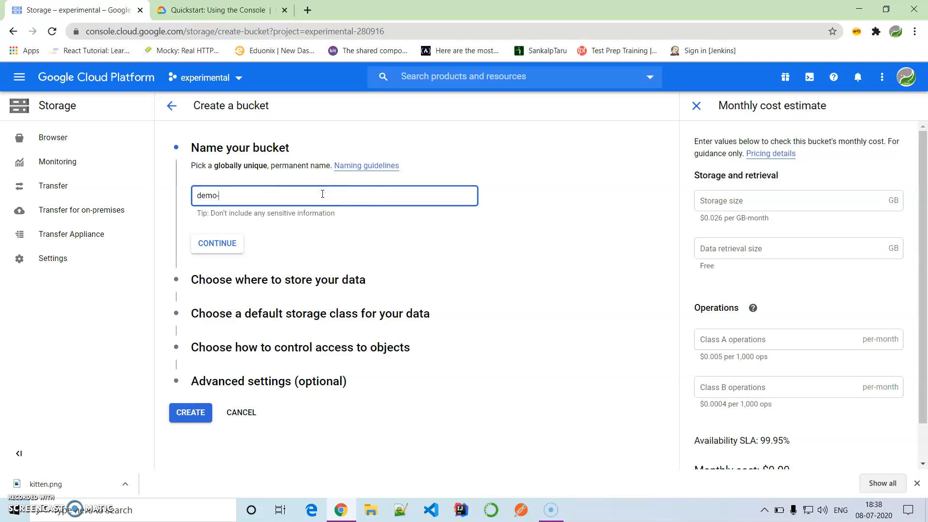
{"action": "type", "text": "1news"}
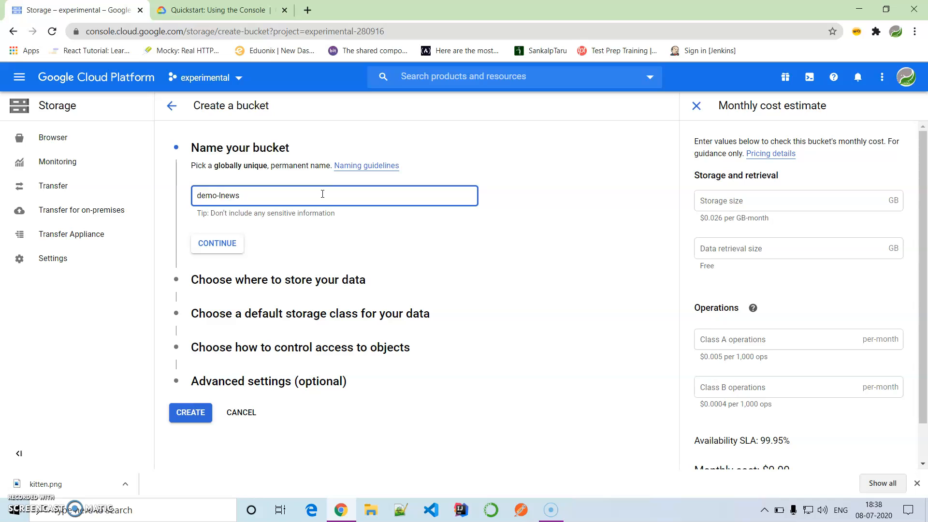
Continue past the name and set the location to the US multi-region
{"action": "left_click", "coordinate": [216, 243]}
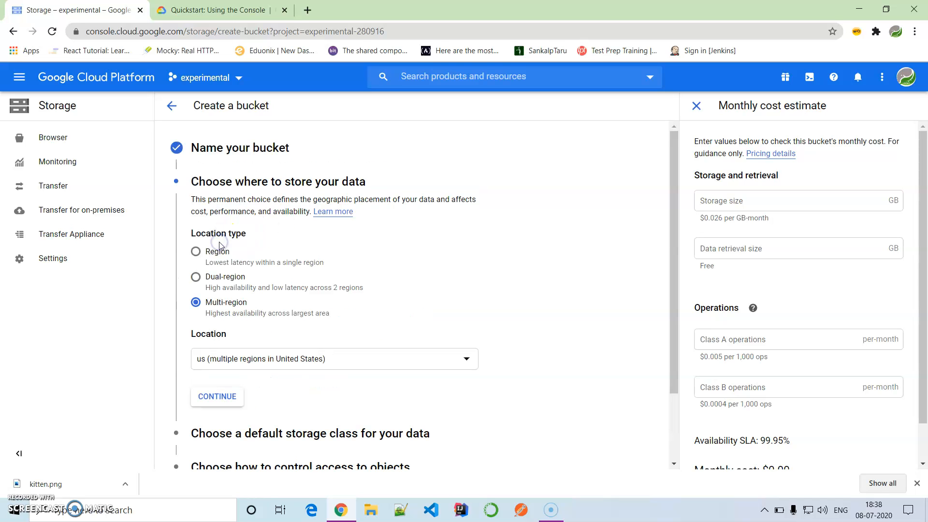
{"action": "mouse_move", "coordinate": [241, 337]}
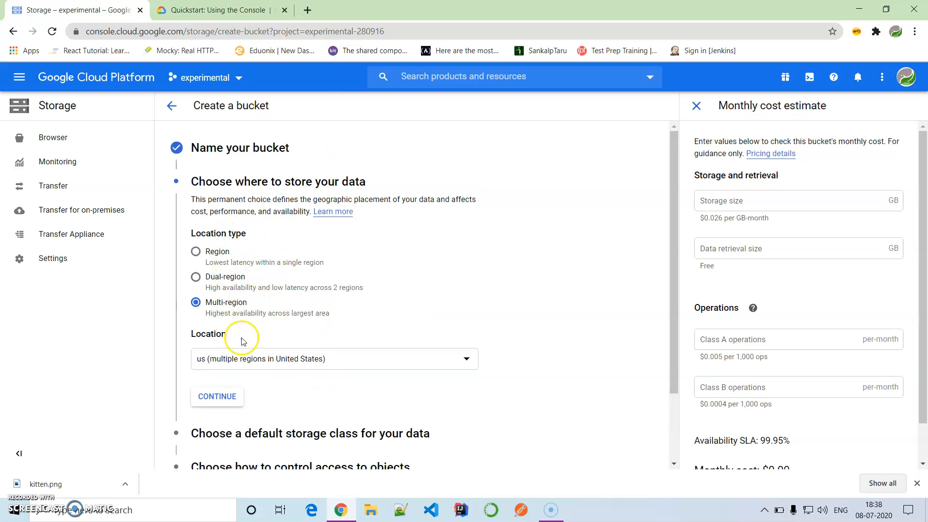
{"action": "scroll", "scroll_direction": "down", "scroll_amount": 3}
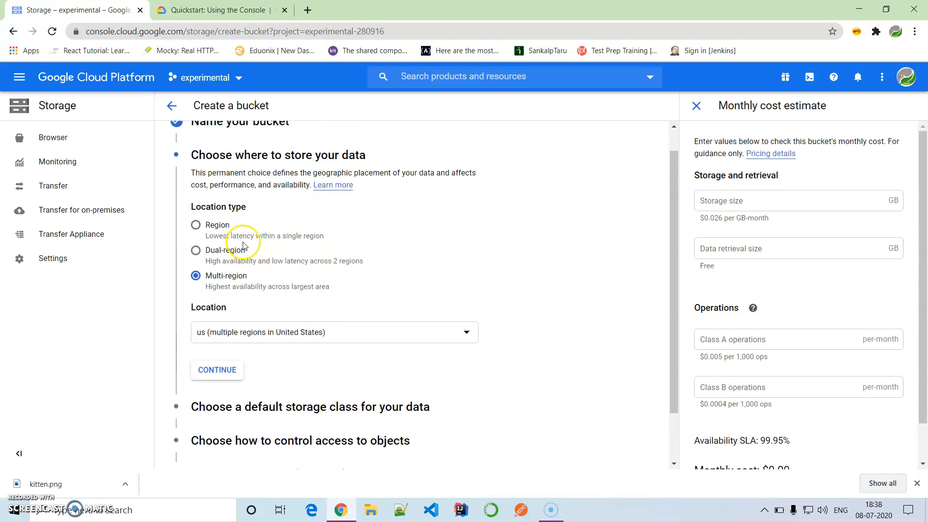
{"action": "mouse_move", "coordinate": [457, 248]}
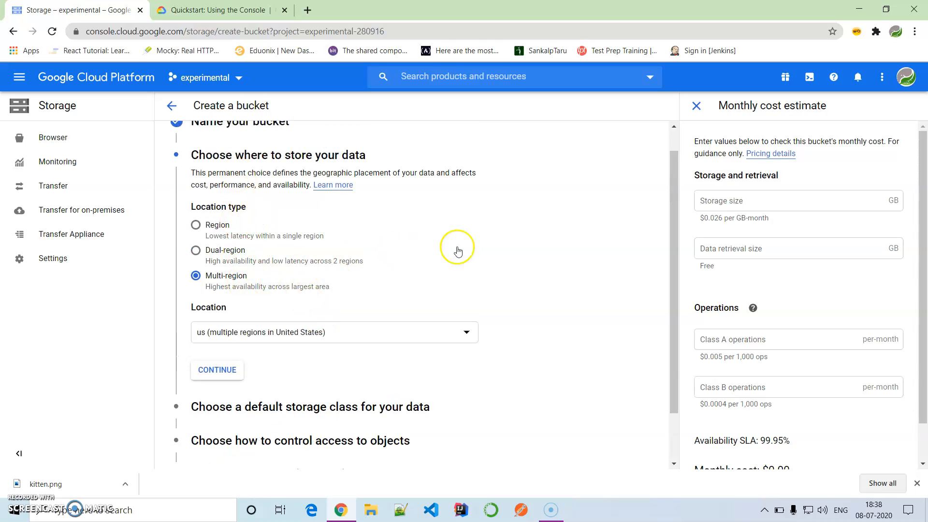
{"action": "mouse_move", "coordinate": [807, 439]}
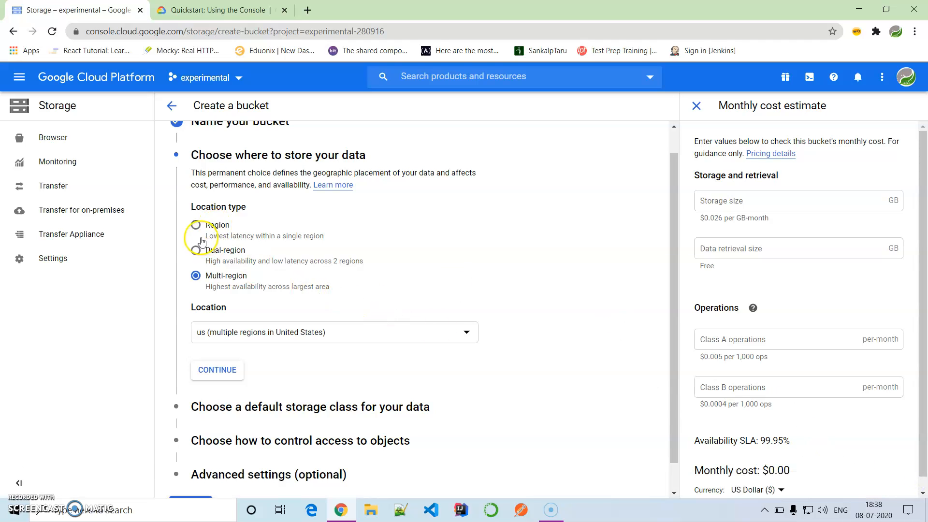
{"action": "mouse_move", "coordinate": [223, 278]}
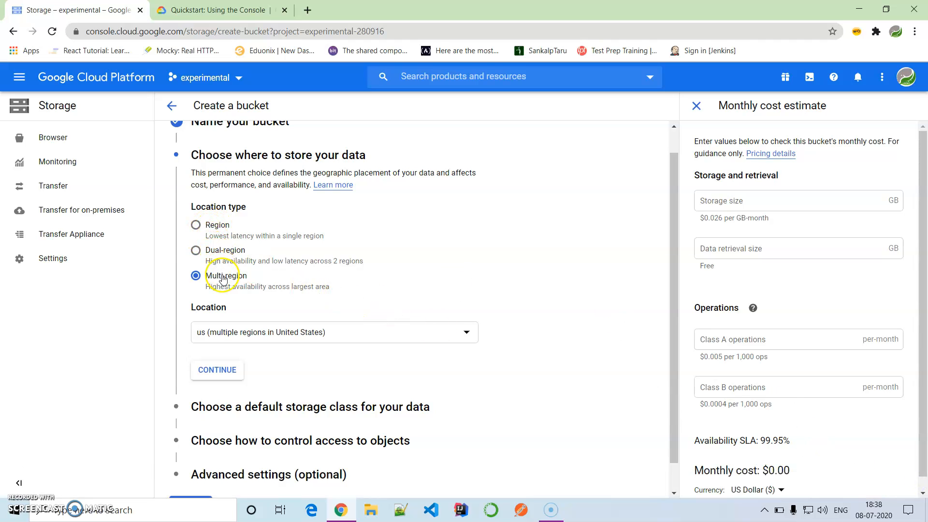
{"action": "mouse_move", "coordinate": [419, 278]}
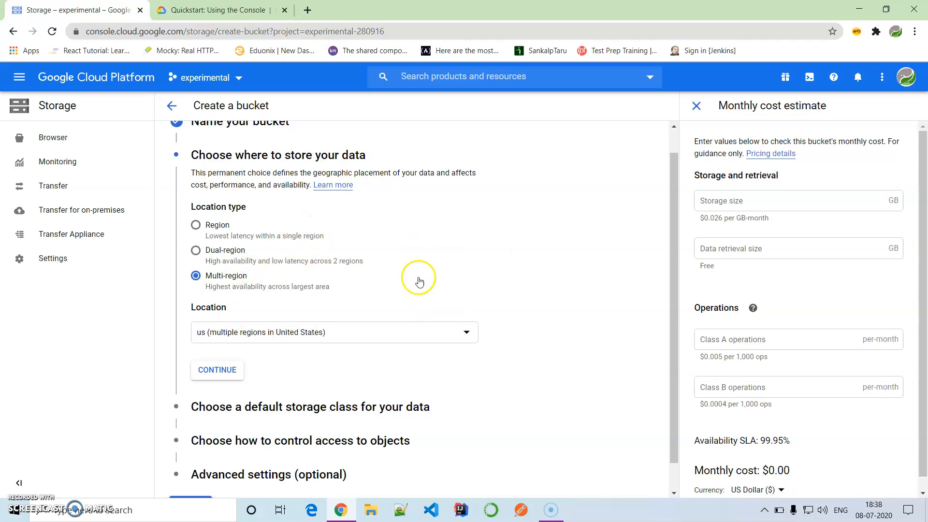
{"action": "left_click", "coordinate": [196, 225]}
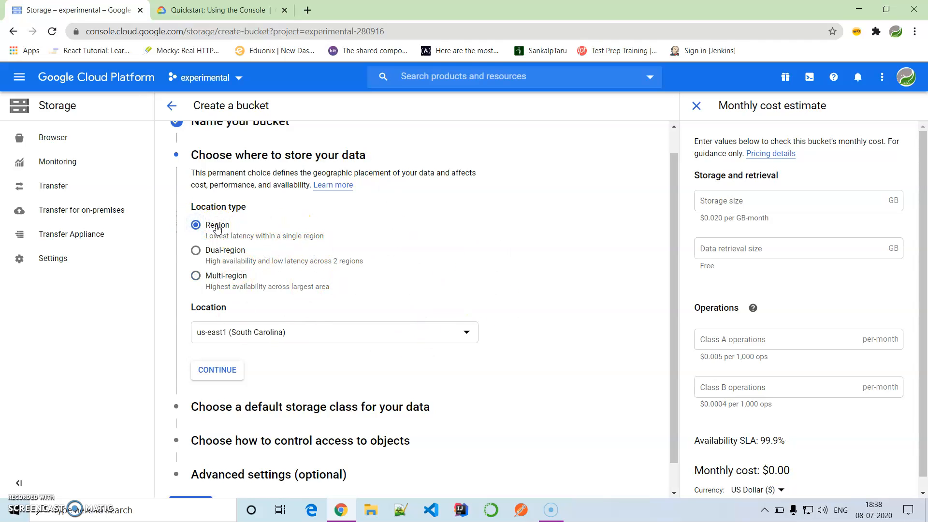
{"action": "mouse_move", "coordinate": [195, 275]}
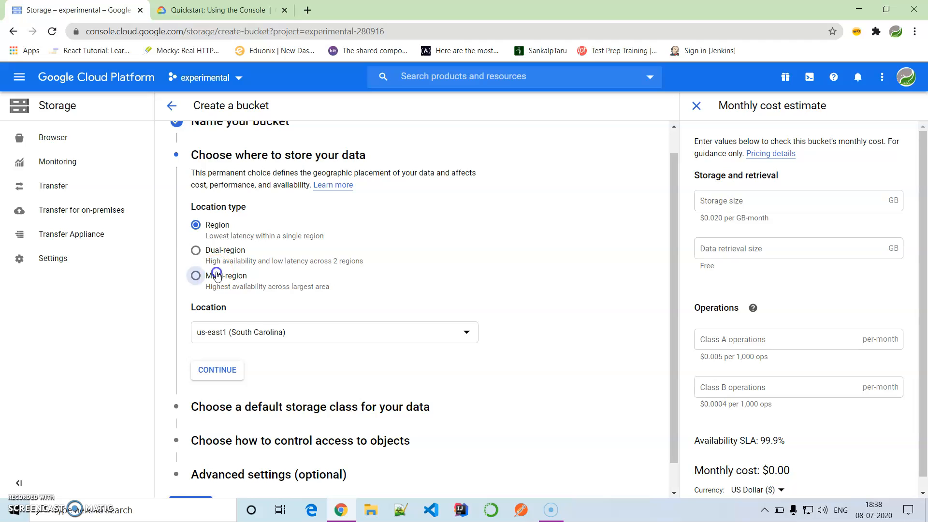
{"action": "left_click", "coordinate": [196, 275]}
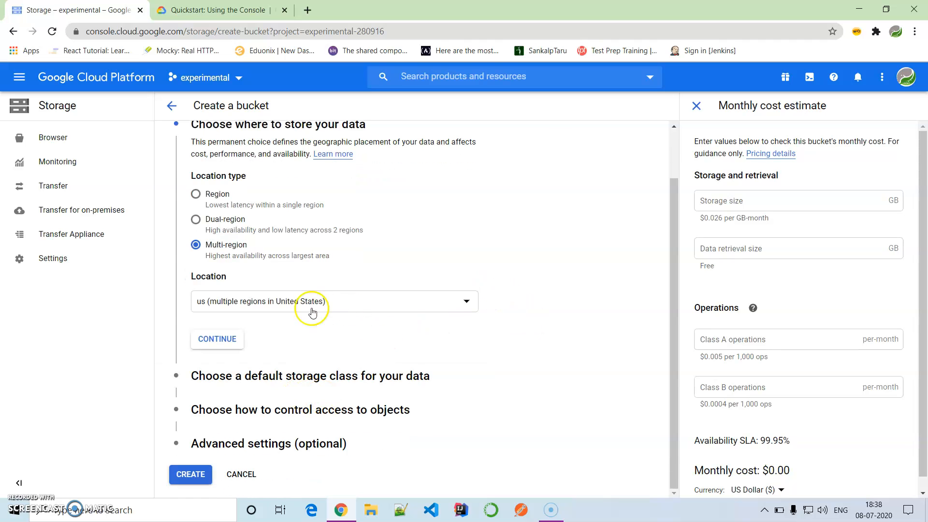
{"action": "mouse_move", "coordinate": [412, 343]}
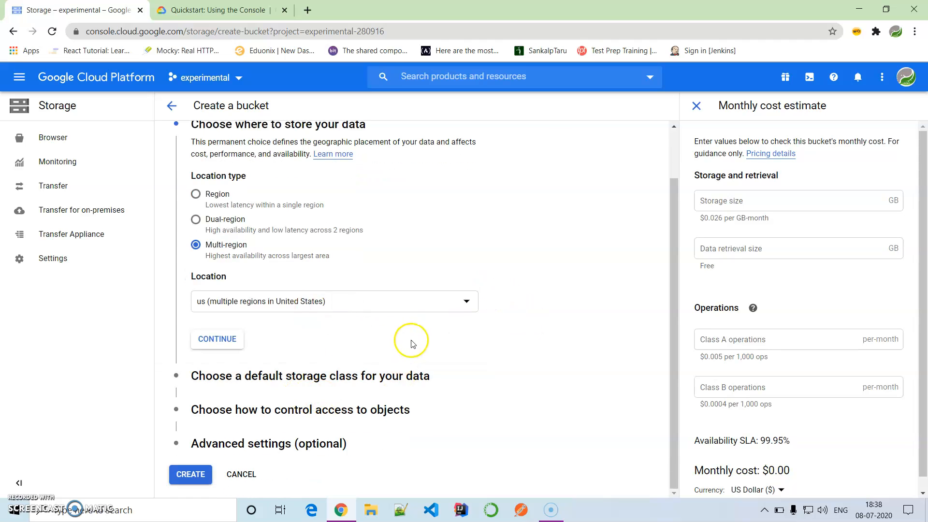
Keep Standard storage class and fine-grained access control, advancing to the advanced settings
{"action": "left_click", "coordinate": [216, 338]}
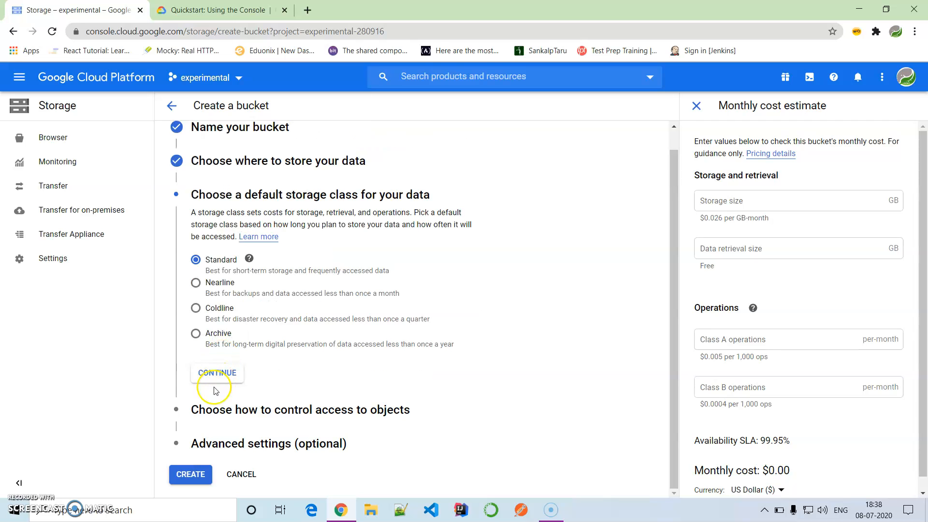
{"action": "mouse_move", "coordinate": [371, 198]}
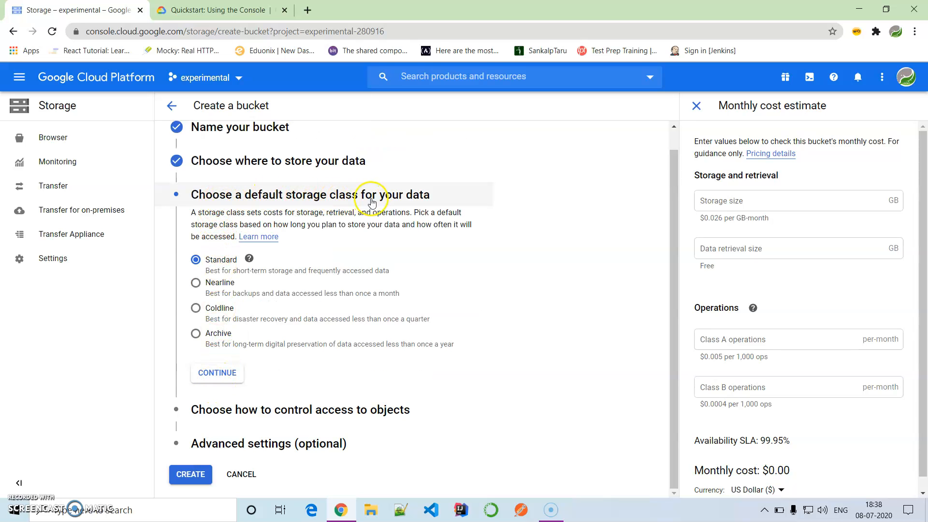
{"action": "left_click", "coordinate": [248, 259]}
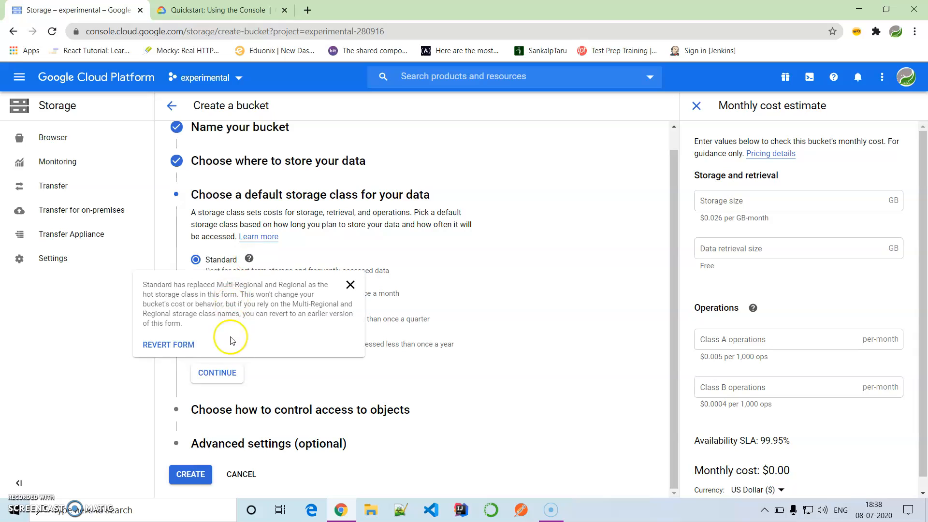
{"action": "mouse_move", "coordinate": [259, 268]}
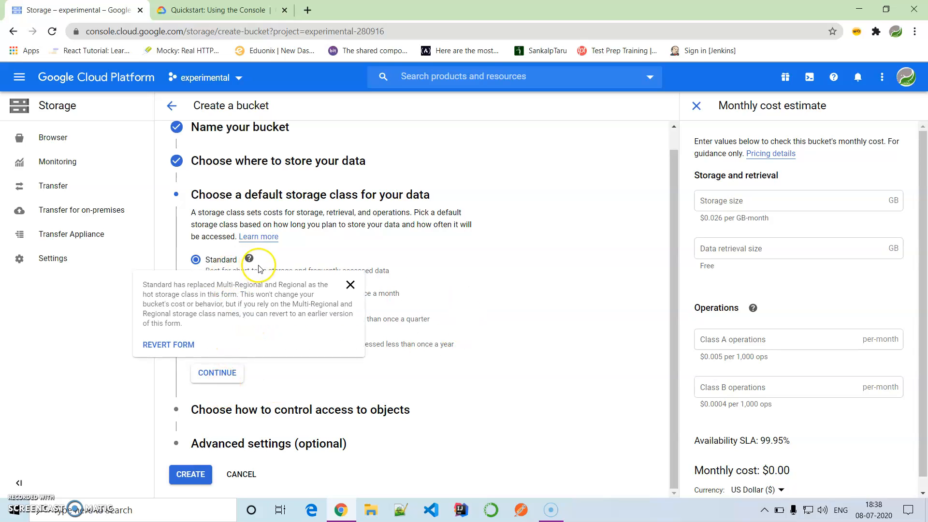
{"action": "left_click", "coordinate": [350, 285]}
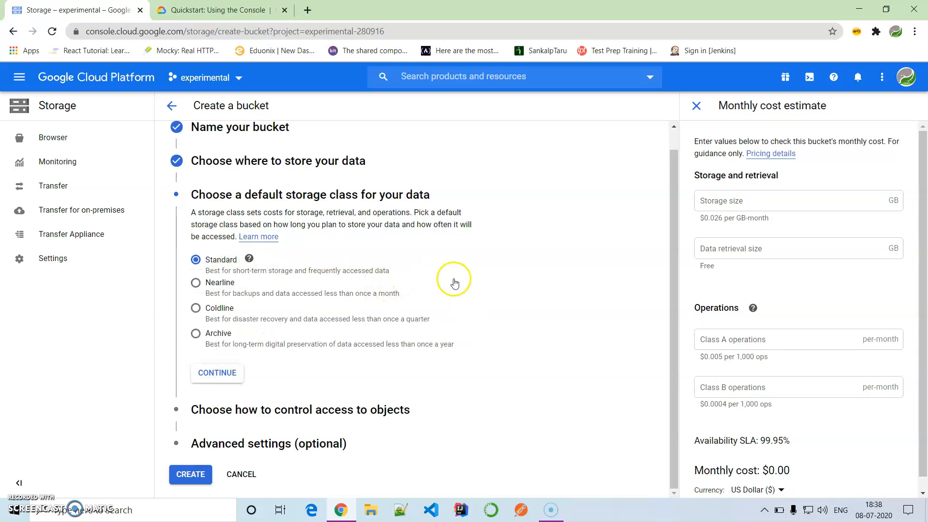
{"action": "mouse_move", "coordinate": [230, 372]}
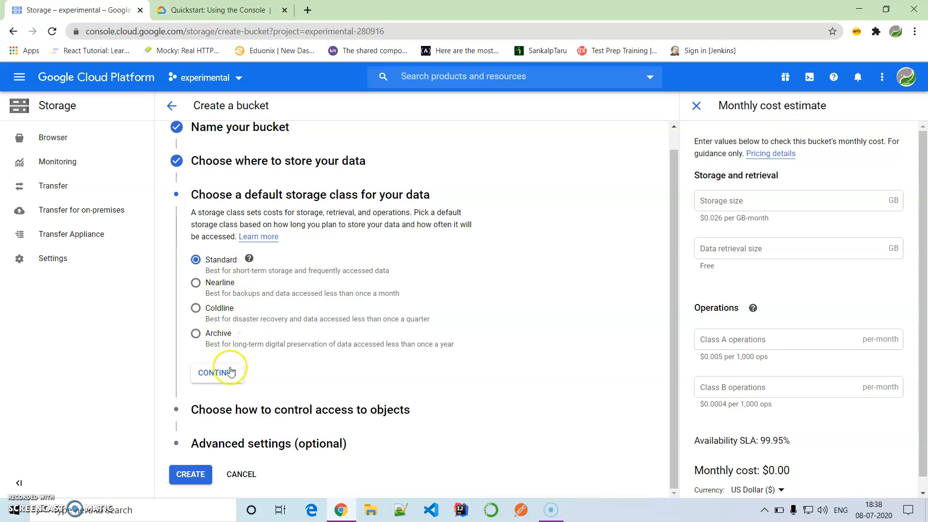
{"action": "left_click", "coordinate": [217, 372]}
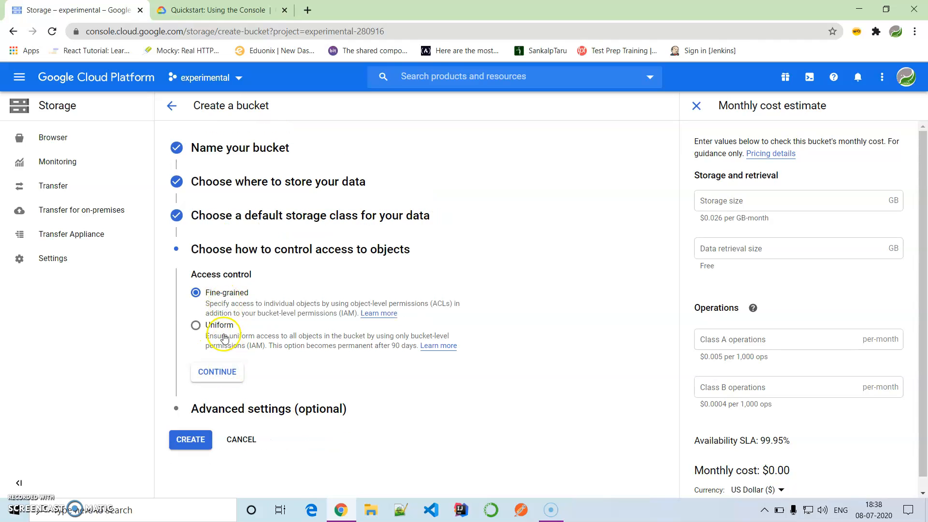
{"action": "mouse_move", "coordinate": [214, 373]}
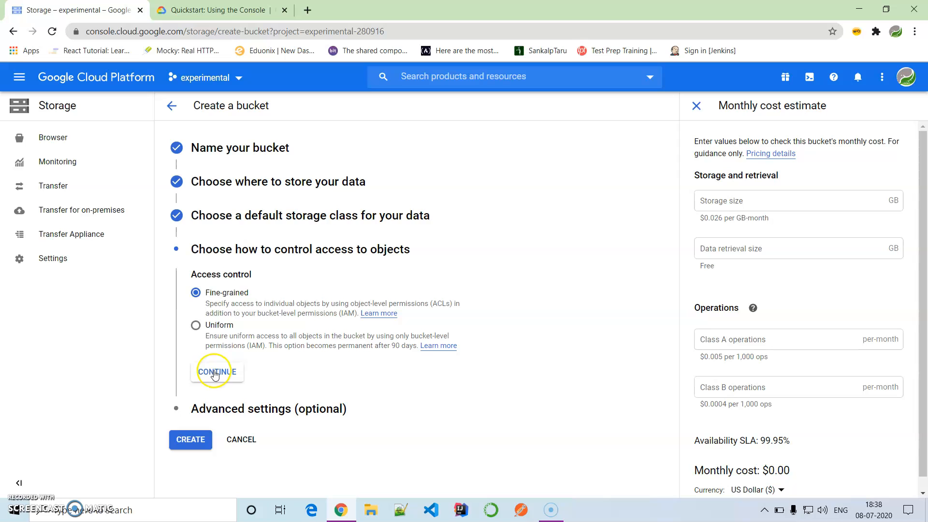
{"action": "left_click", "coordinate": [217, 372]}
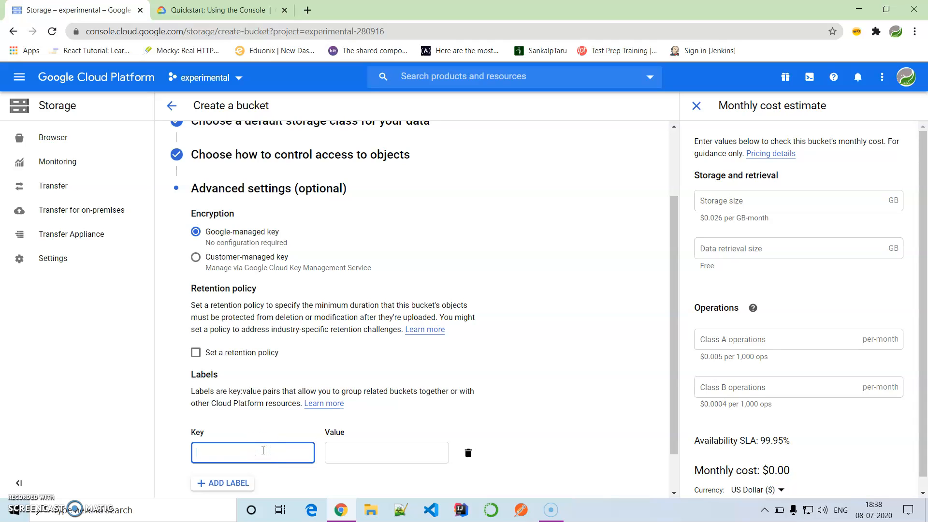
Add label name = lnewsbucket and create the demo-lnews bucket
{"action": "type", "text": "name"}
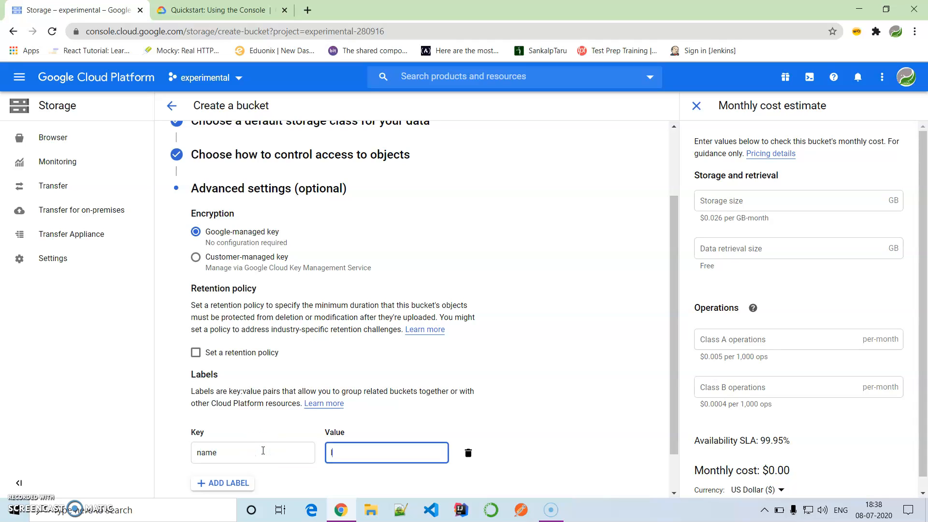
{"action": "type", "text": "newsbucket"}
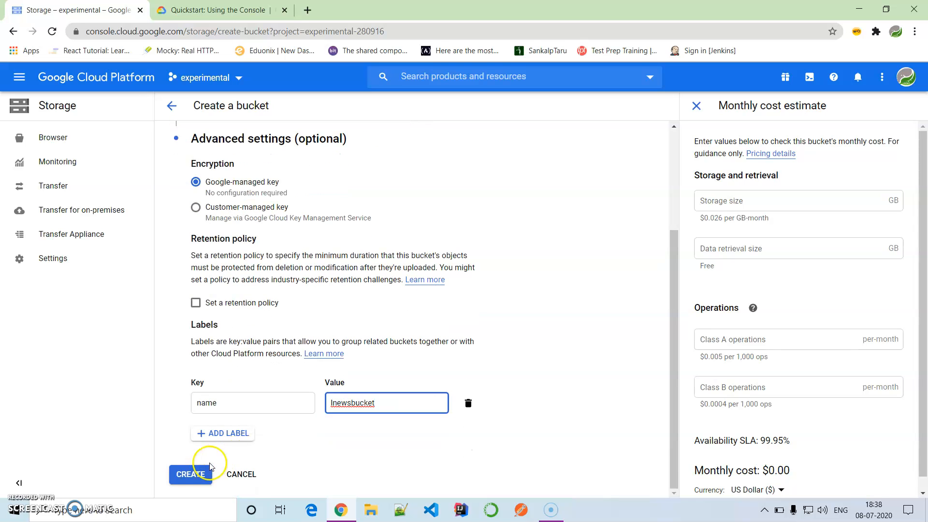
{"action": "left_click", "coordinate": [190, 474]}
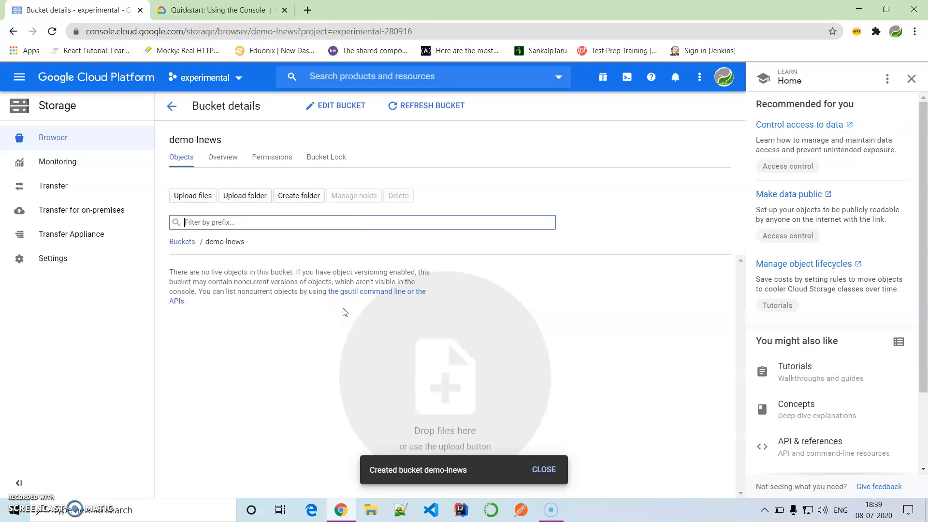
{"action": "left_click", "coordinate": [543, 469]}
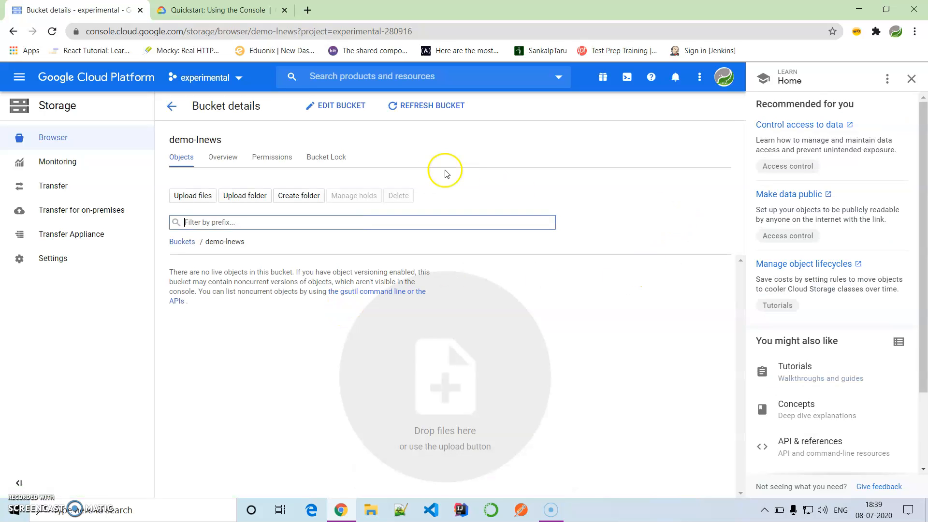
{"action": "mouse_move", "coordinate": [323, 460]}
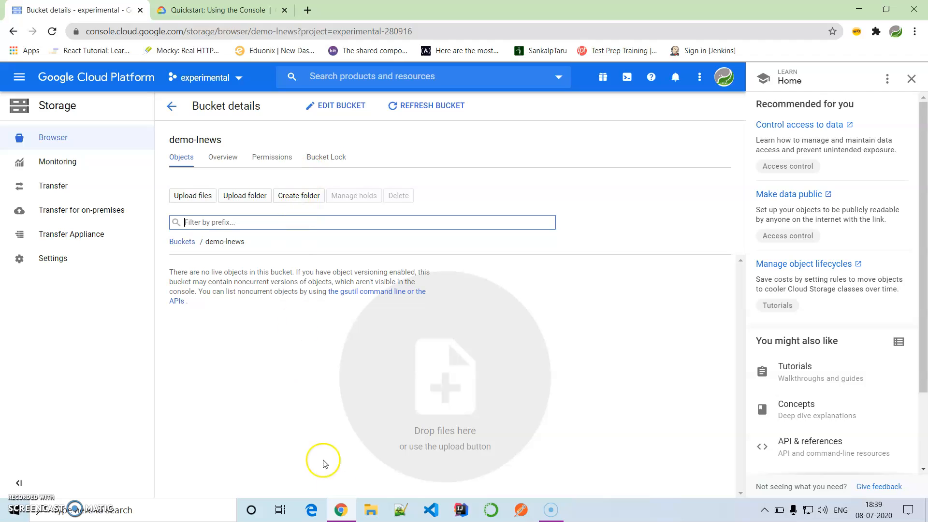
{"action": "mouse_move", "coordinate": [615, 347]}
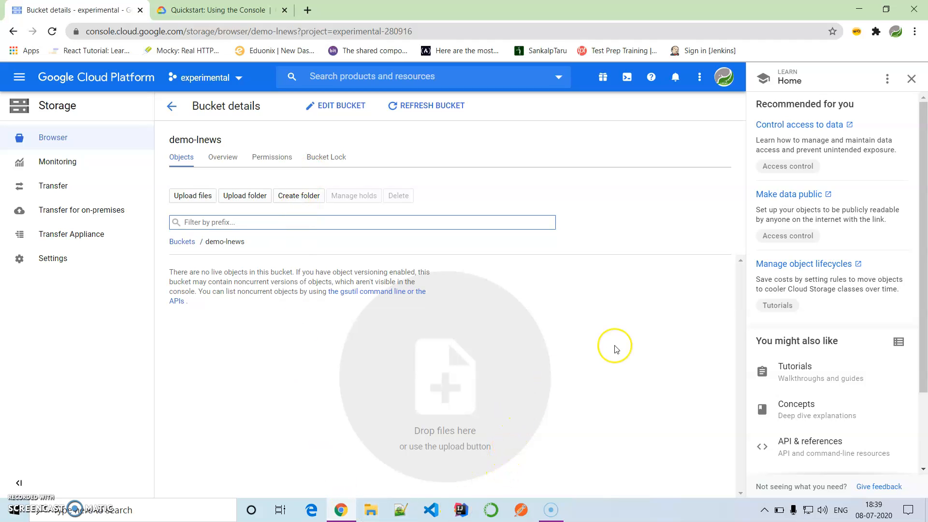
{"action": "mouse_move", "coordinate": [615, 349]}
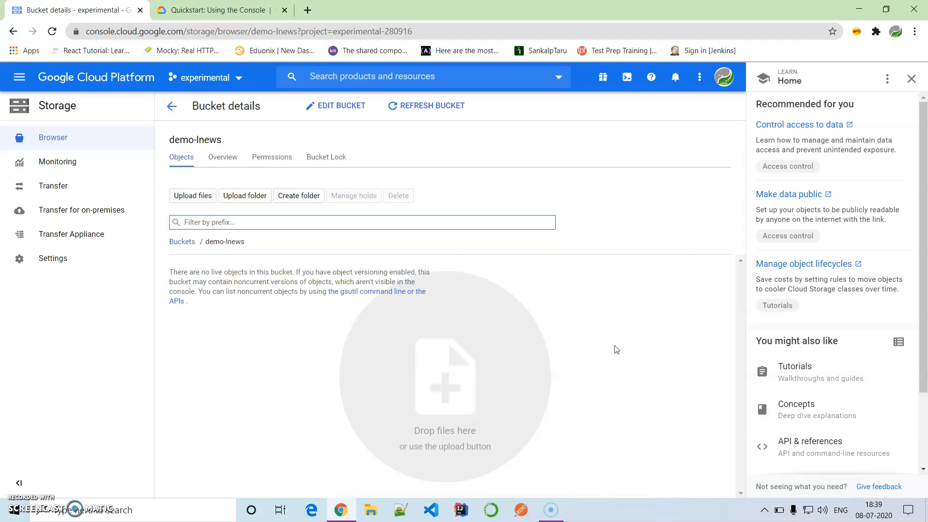
{"action": "mouse_move", "coordinate": [519, 395]}
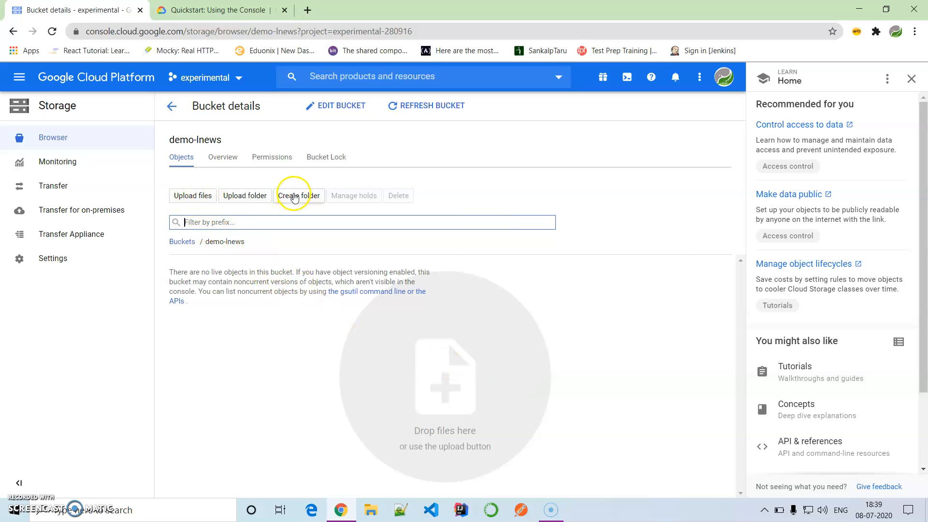
Create folder1 inside demo-lnews and view its empty contents
{"action": "left_click", "coordinate": [298, 195]}
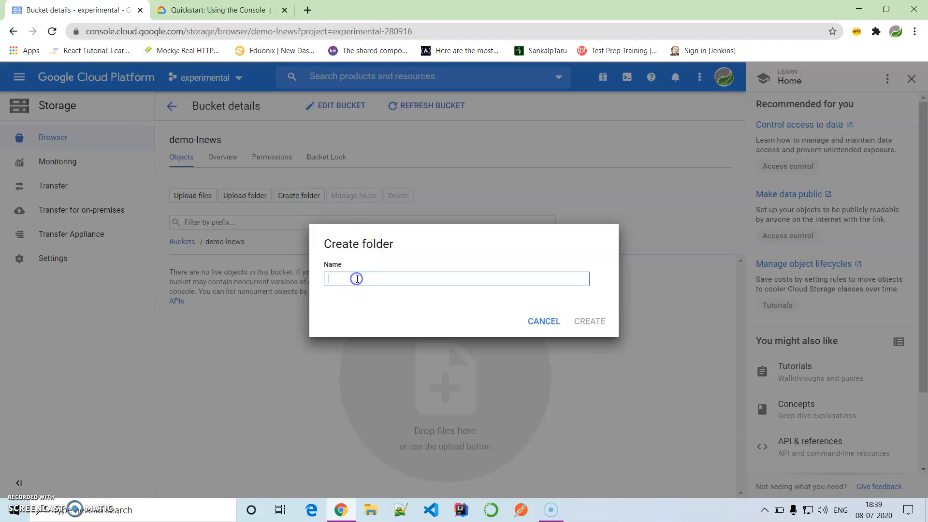
{"action": "type", "text": "fo"}
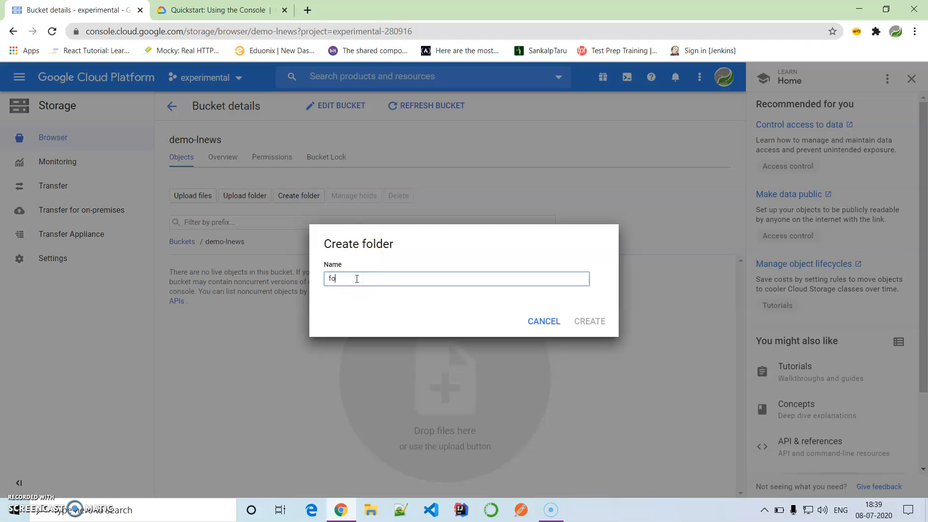
{"action": "type", "text": "lder1"}
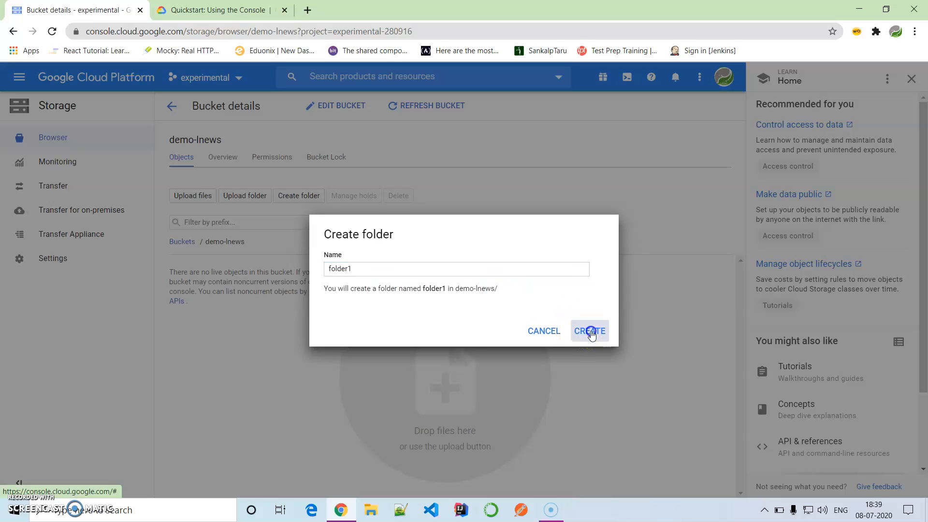
{"action": "left_click", "coordinate": [588, 330]}
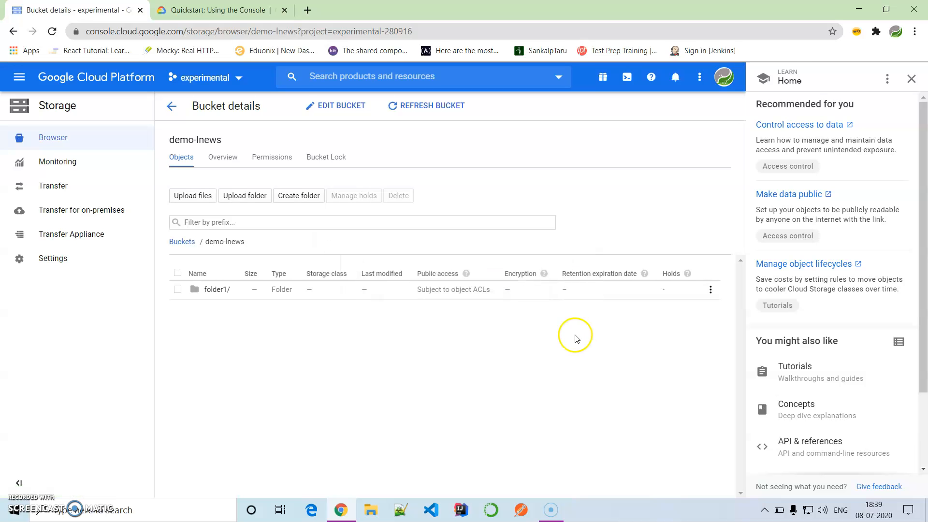
{"action": "left_click", "coordinate": [217, 289]}
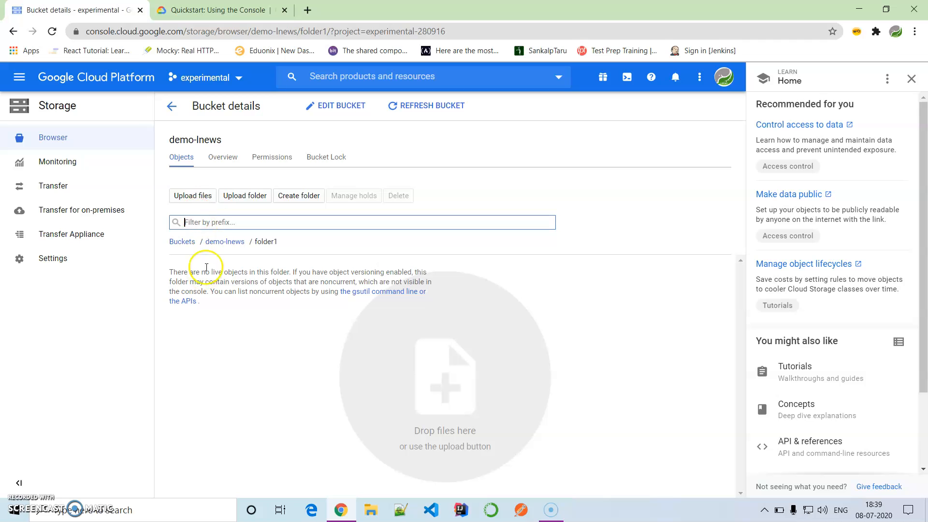
Upload kitten.png from the Desktop into folder1
{"action": "left_click", "coordinate": [193, 195]}
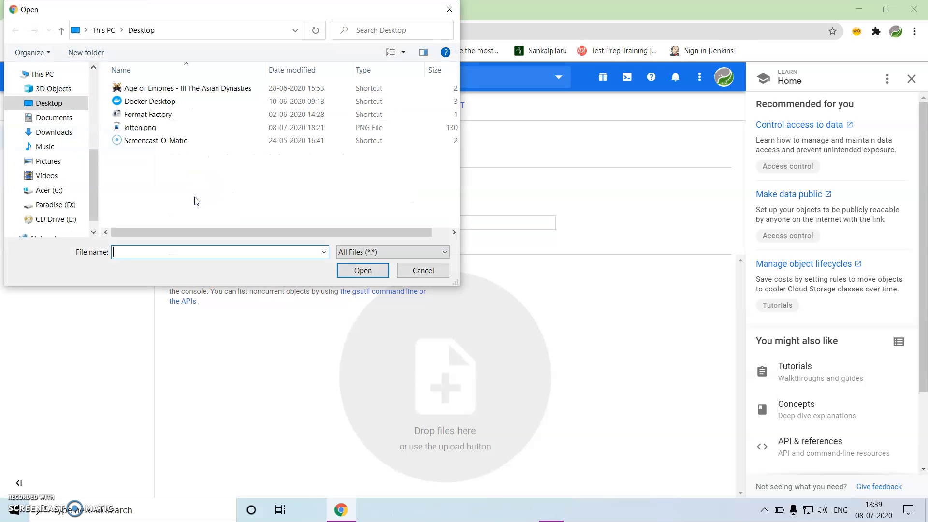
{"action": "left_click", "coordinate": [140, 127]}
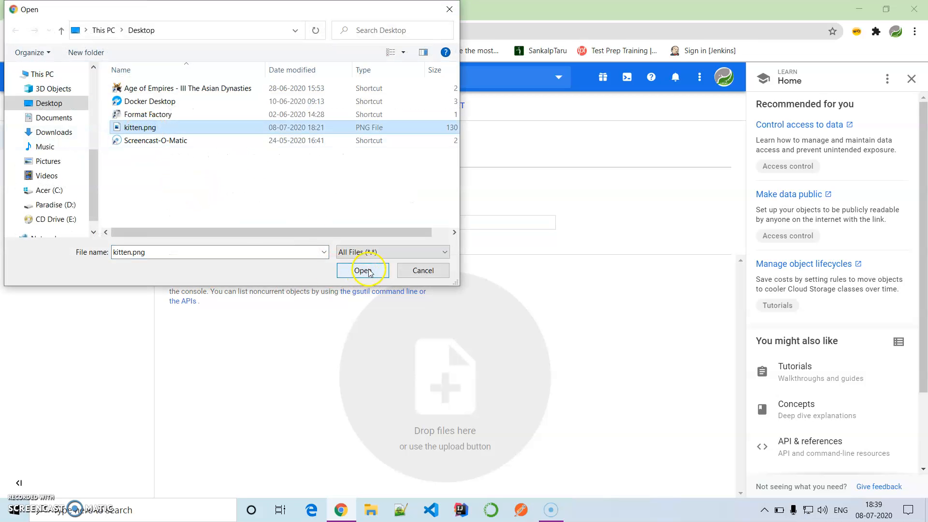
{"action": "left_click", "coordinate": [363, 270]}
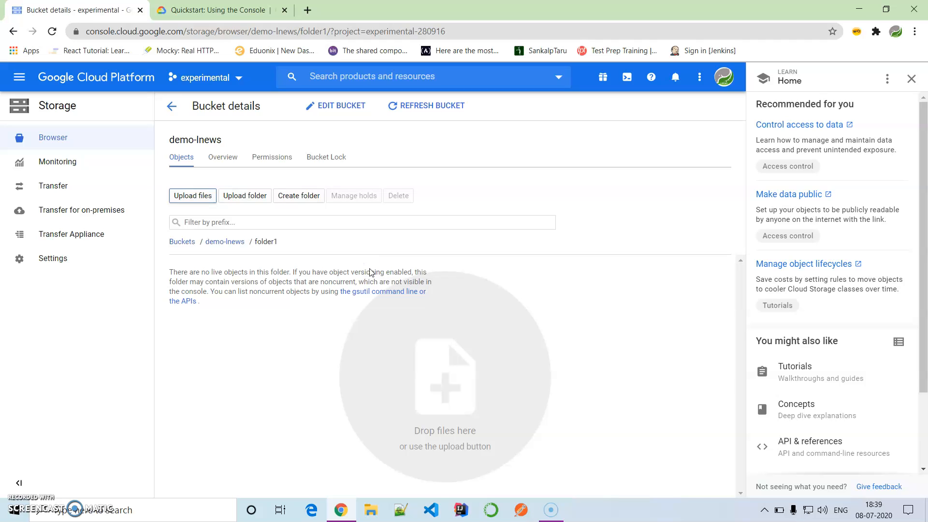
{"action": "left_click", "coordinate": [192, 195]}
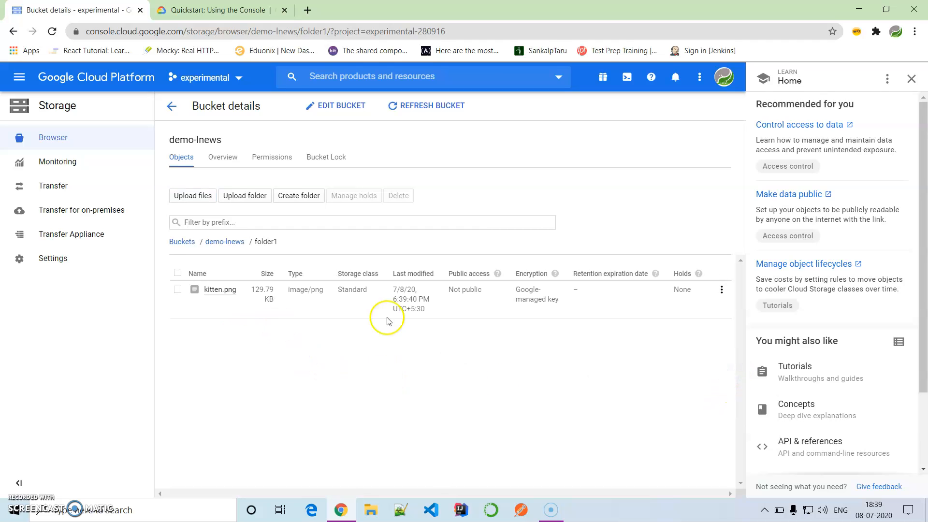
{"action": "left_click", "coordinate": [721, 290]}
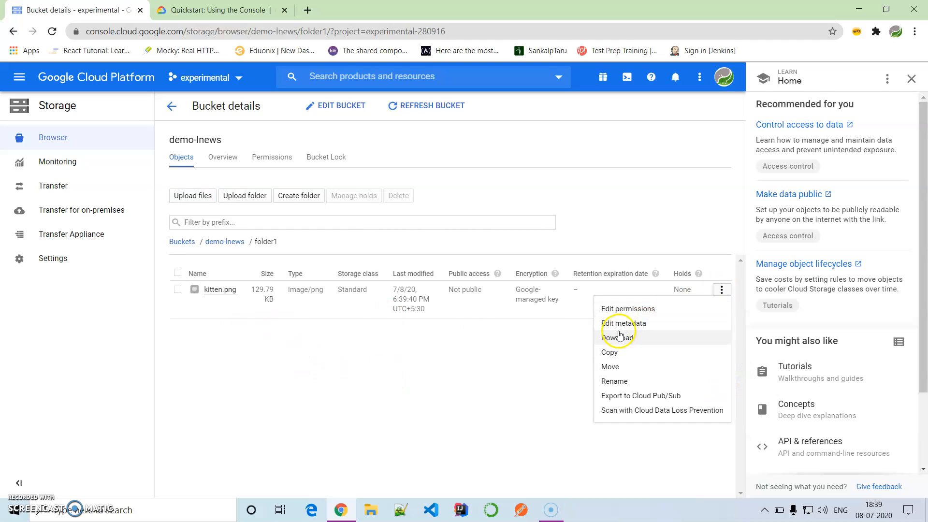
{"action": "left_click", "coordinate": [614, 337]}
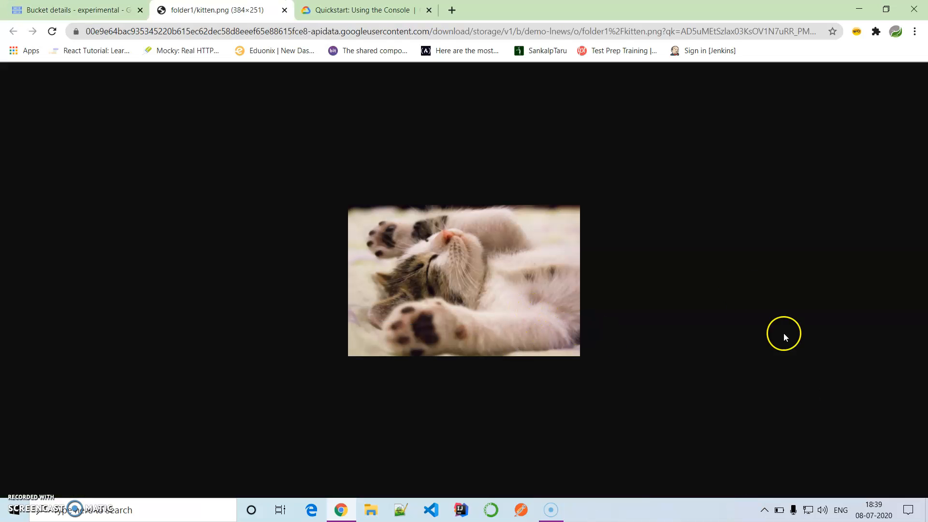
{"action": "right_click", "coordinate": [522, 190]}
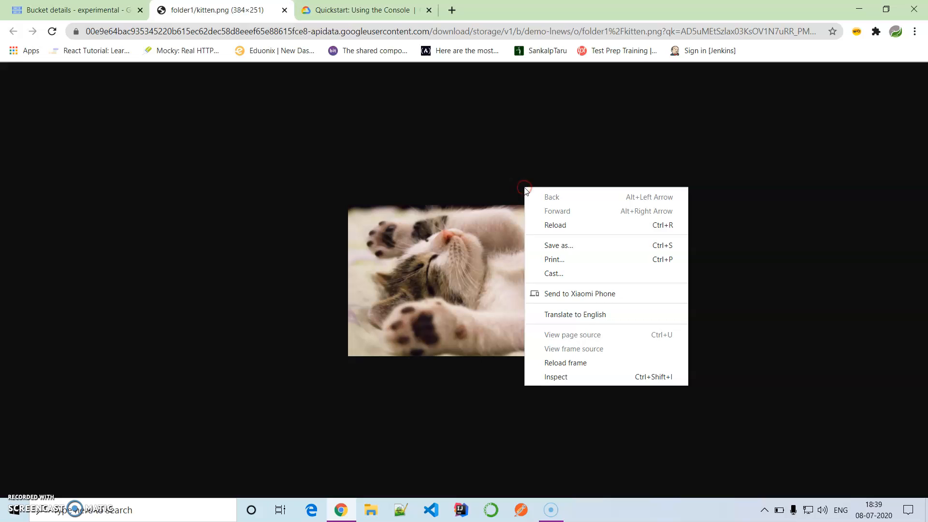
{"action": "mouse_move", "coordinate": [567, 248]}
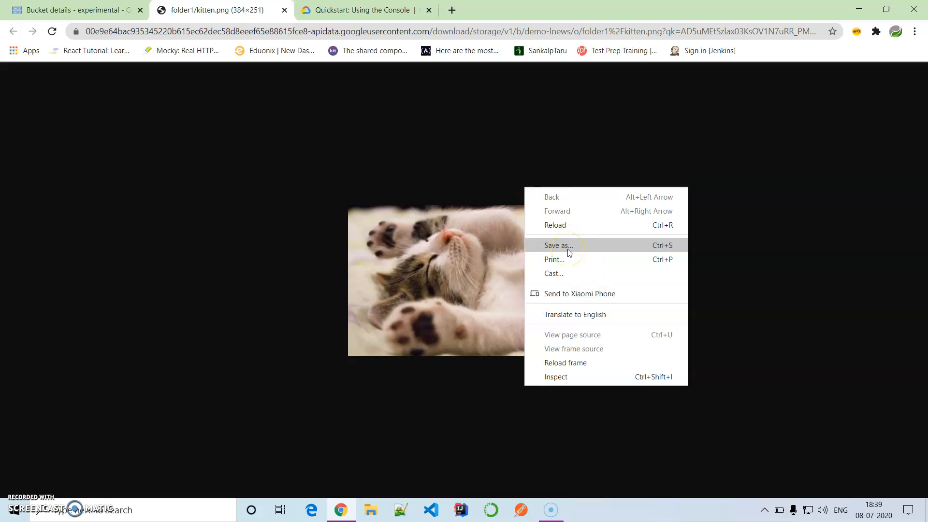
{"action": "left_click", "coordinate": [342, 127]}
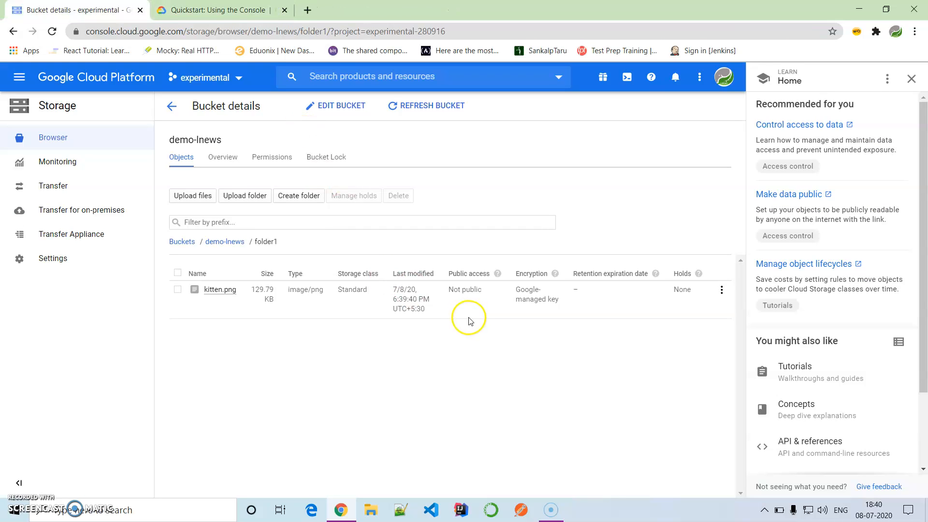
{"action": "mouse_move", "coordinate": [428, 387]}
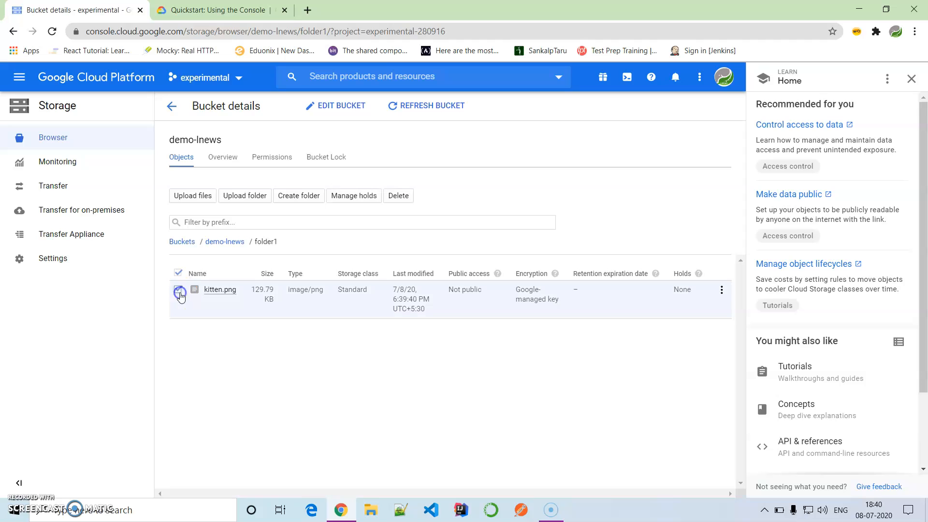
Select kitten.png, then start adding a member under the bucket's Permissions
{"action": "left_click", "coordinate": [179, 290]}
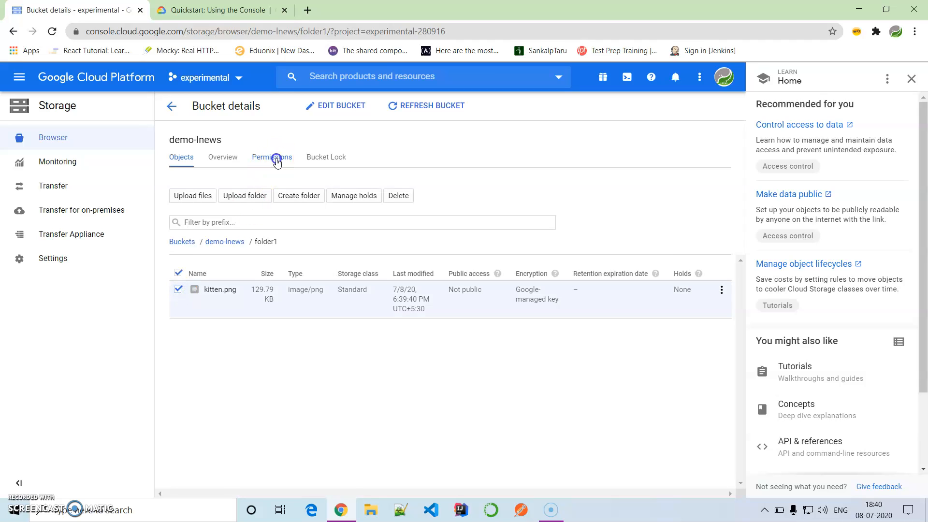
{"action": "left_click", "coordinate": [271, 157]}
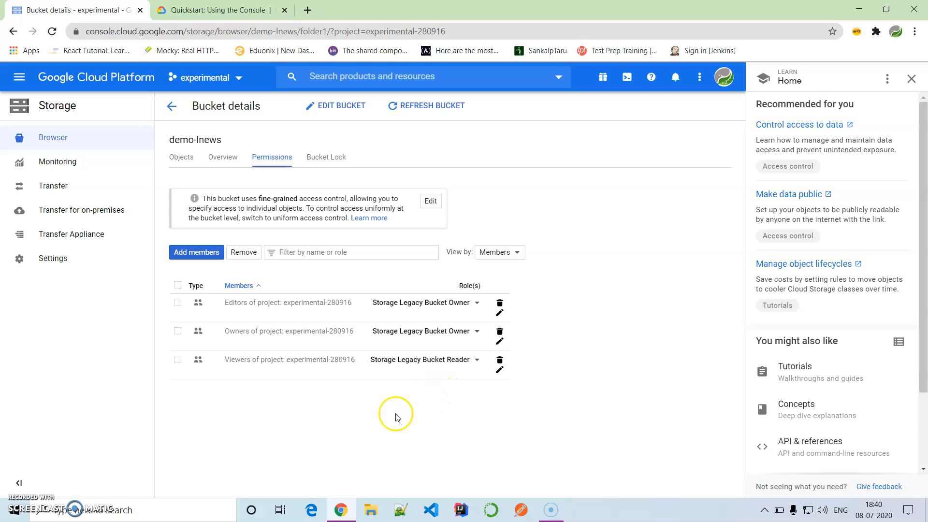
{"action": "mouse_move", "coordinate": [238, 405]}
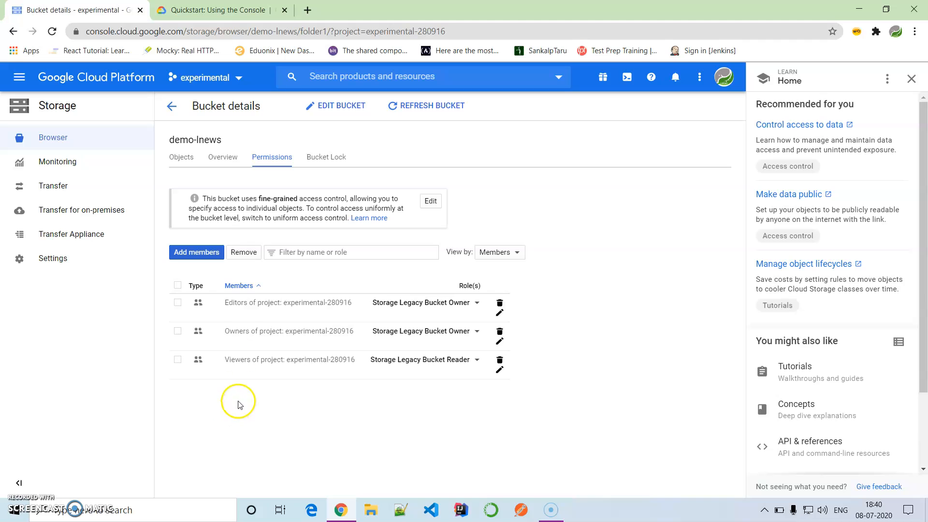
{"action": "left_click", "coordinate": [195, 251]}
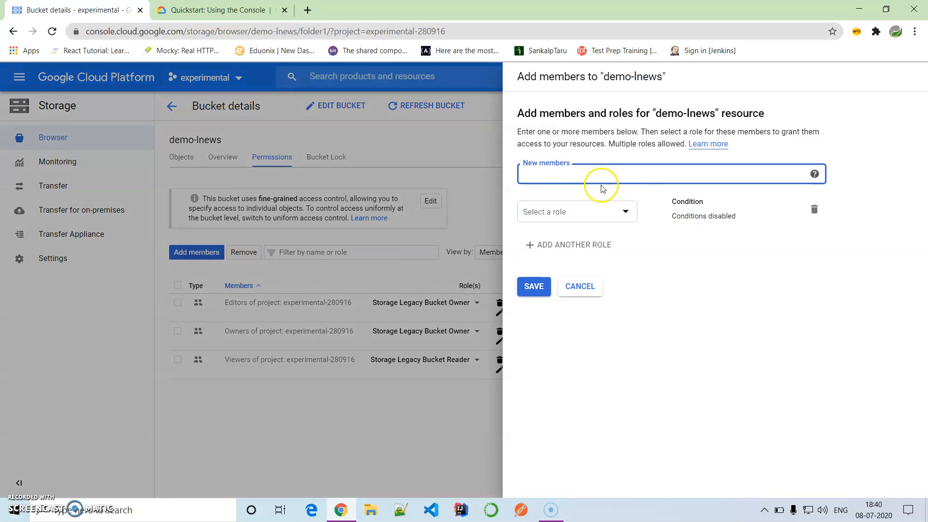
Grant allUsers the Storage Object Viewer role and confirm public access to demo-lnews
{"action": "type", "text": "a"}
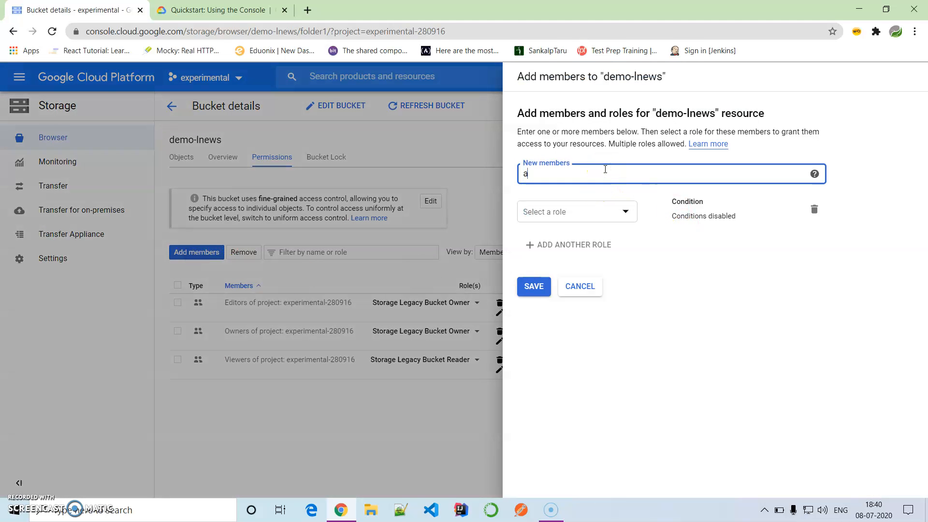
{"action": "type", "text": "llUser"}
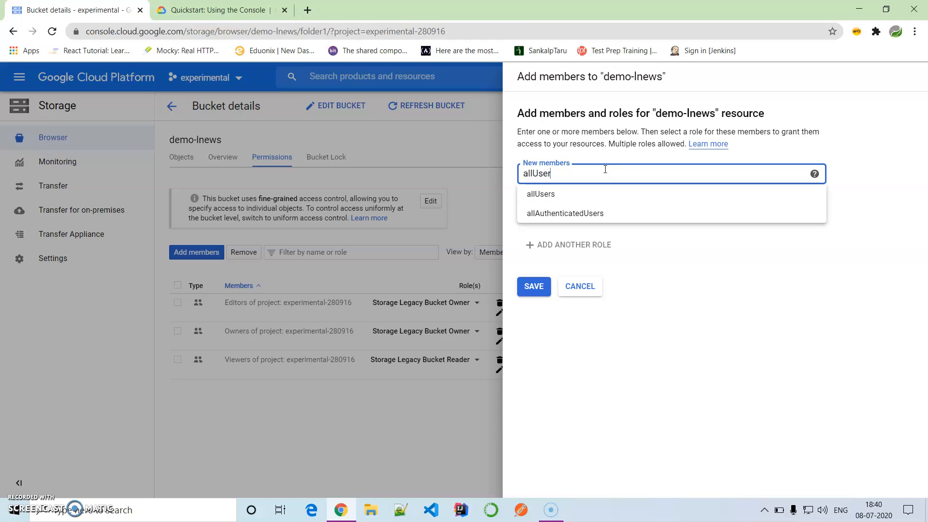
{"action": "left_click", "coordinate": [539, 194]}
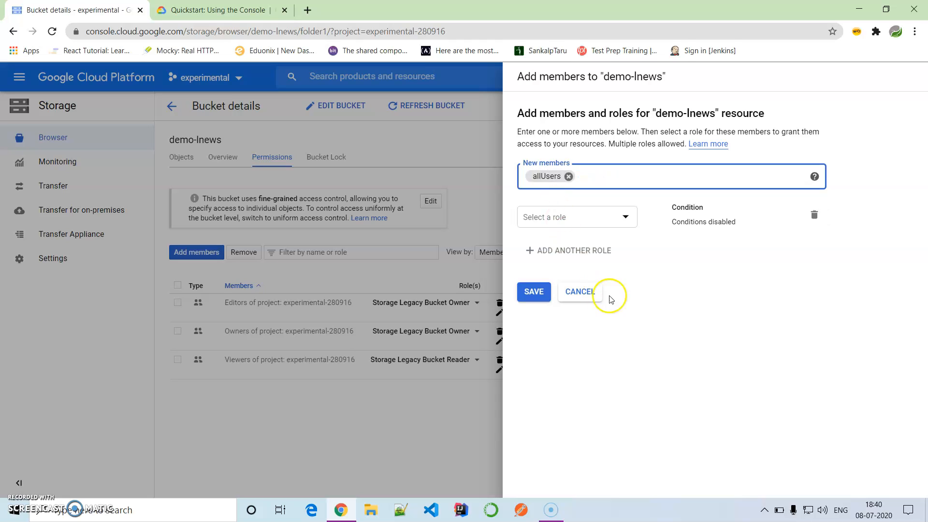
{"action": "left_click", "coordinate": [574, 217]}
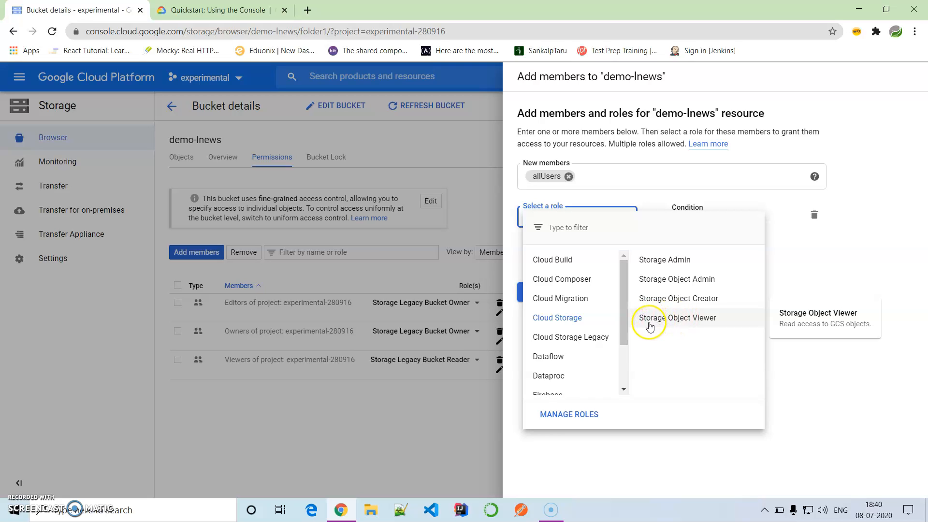
{"action": "left_click", "coordinate": [678, 318]}
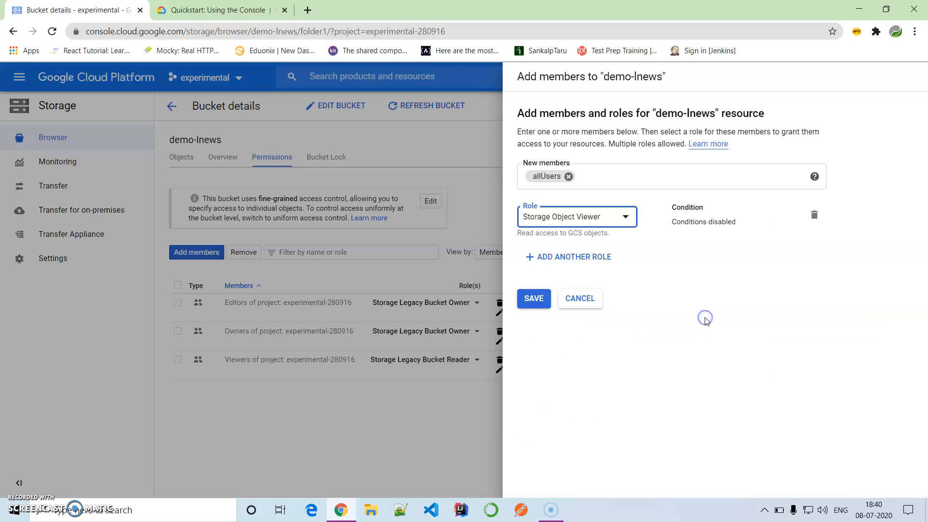
{"action": "left_click", "coordinate": [532, 298]}
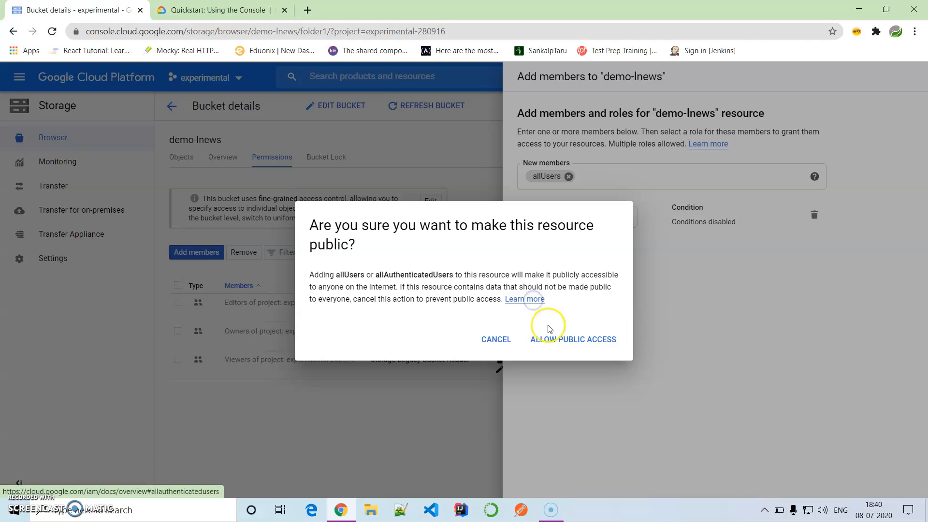
{"action": "left_click", "coordinate": [572, 339]}
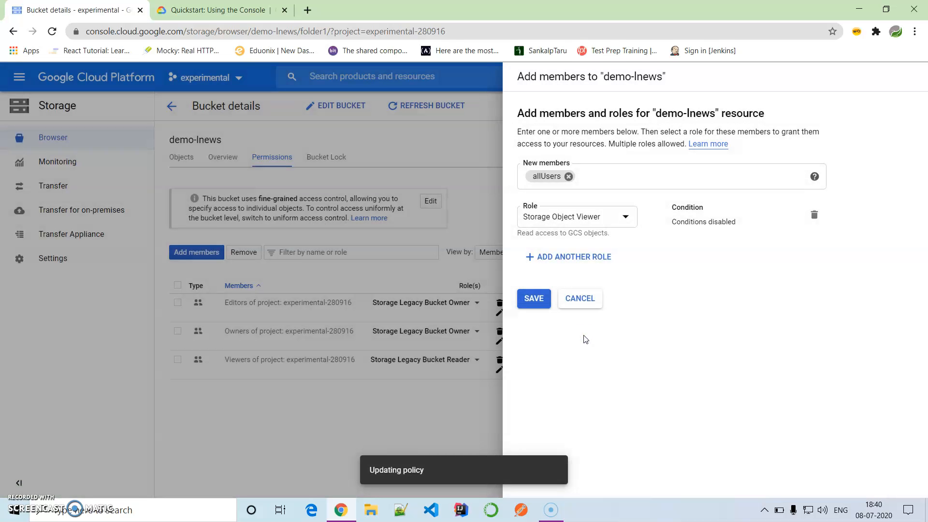
{"action": "left_click", "coordinate": [532, 299]}
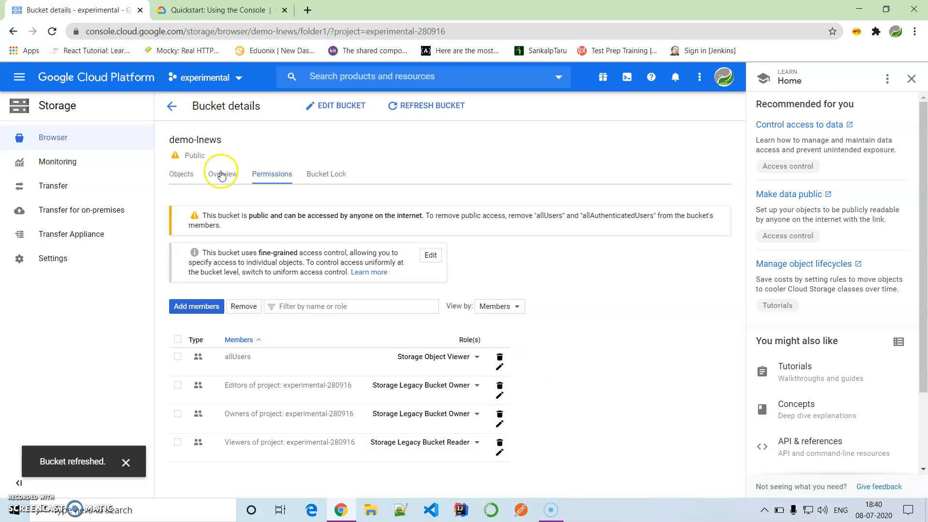
Return to the bucket's object listing where kitten.png shows Public to internet
{"action": "left_click", "coordinate": [182, 174]}
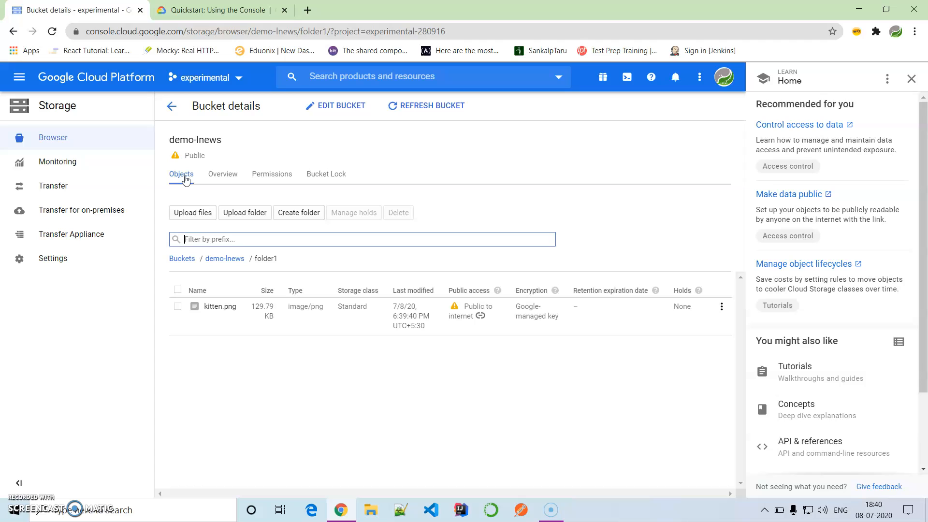
{"action": "mouse_move", "coordinate": [441, 337]}
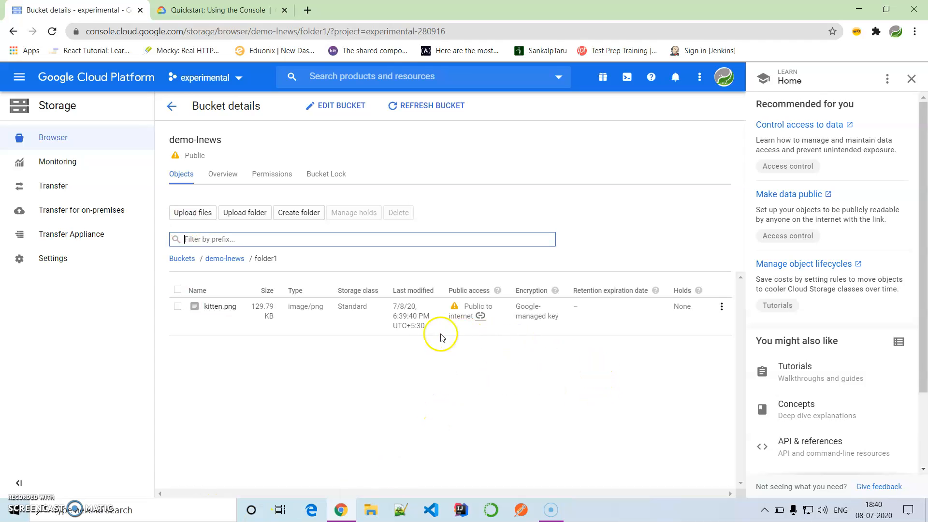
{"action": "mouse_move", "coordinate": [221, 306]}
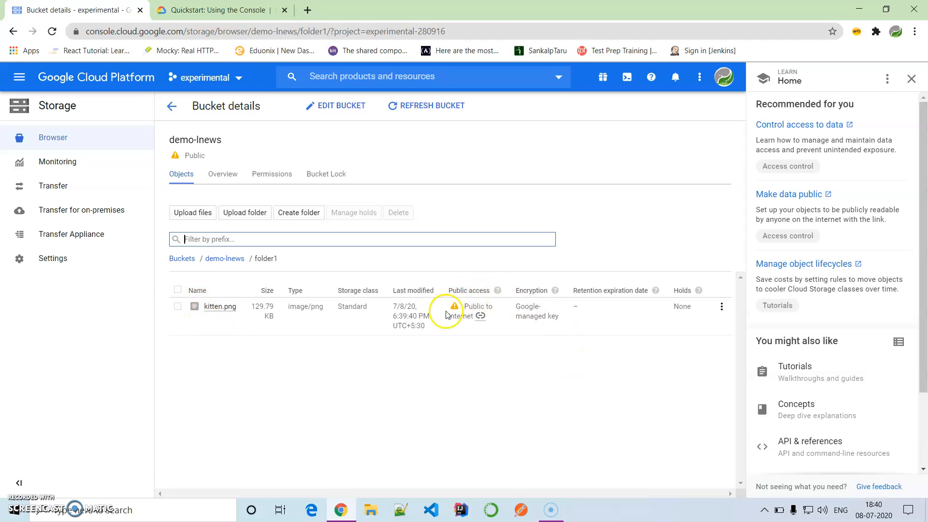
{"action": "mouse_move", "coordinate": [480, 318]}
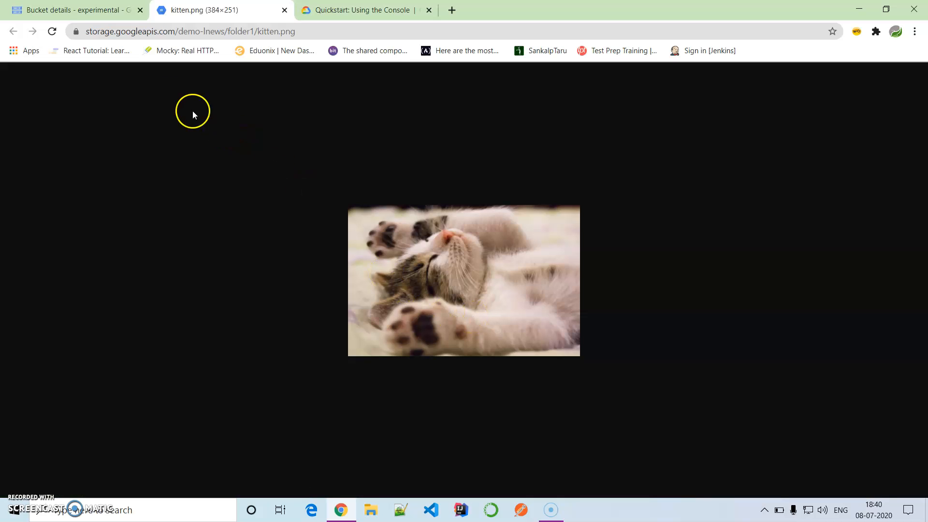
{"action": "mouse_move", "coordinate": [133, 53]}
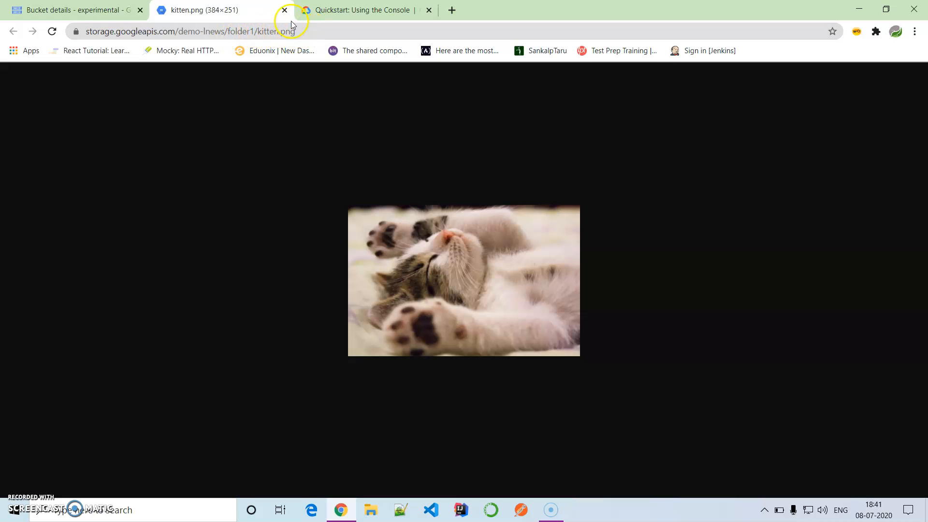
Close the kitten image tab and remove the allUsers member from demo-lnews permissions
{"action": "left_click", "coordinate": [284, 10]}
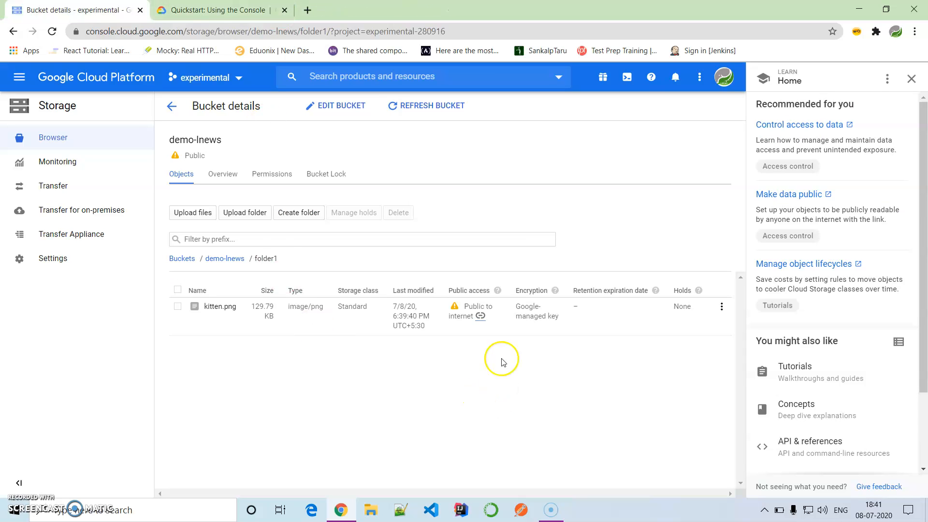
{"action": "mouse_move", "coordinate": [450, 416]}
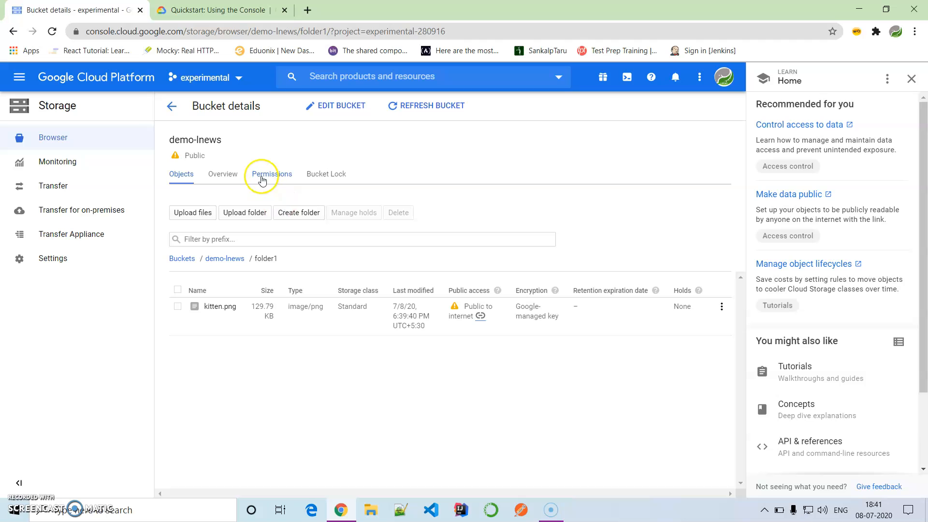
{"action": "left_click", "coordinate": [271, 173]}
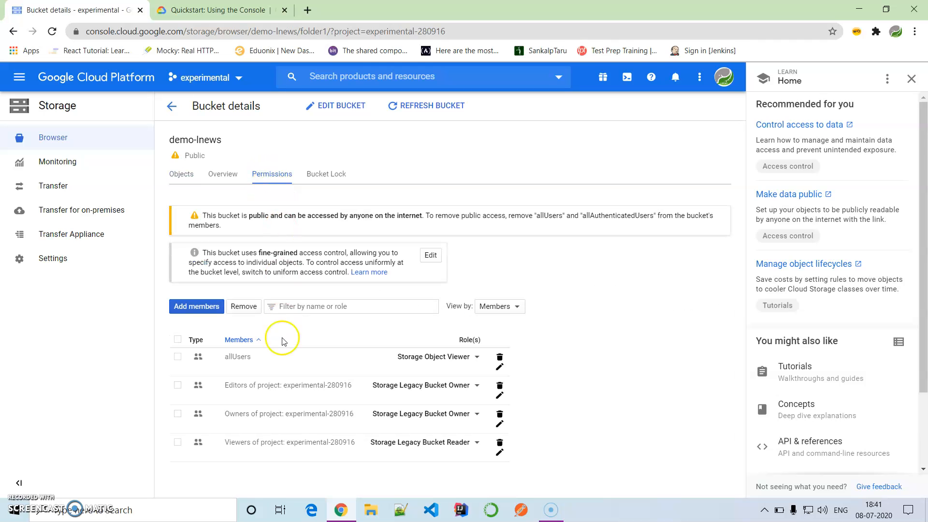
{"action": "left_click", "coordinate": [178, 356]}
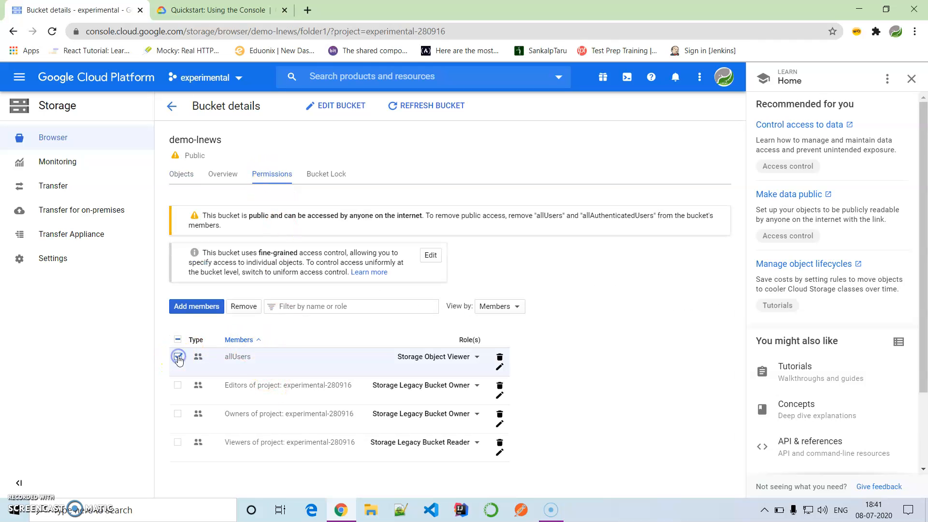
{"action": "left_click", "coordinate": [178, 357]}
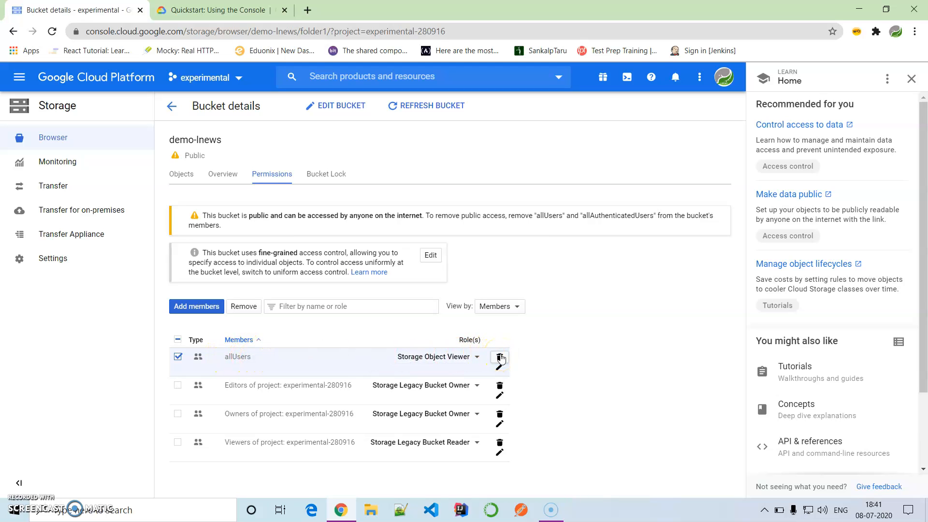
{"action": "left_click", "coordinate": [499, 357]}
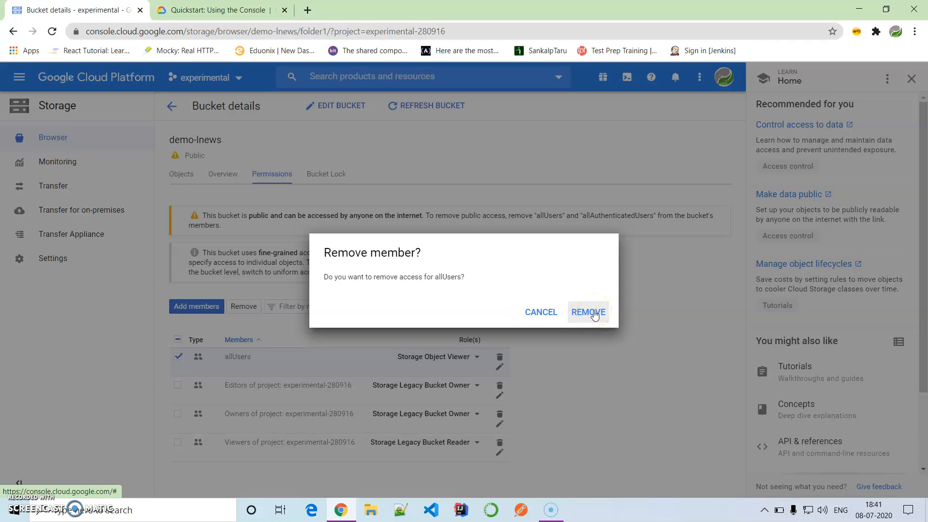
{"action": "left_click", "coordinate": [587, 312]}
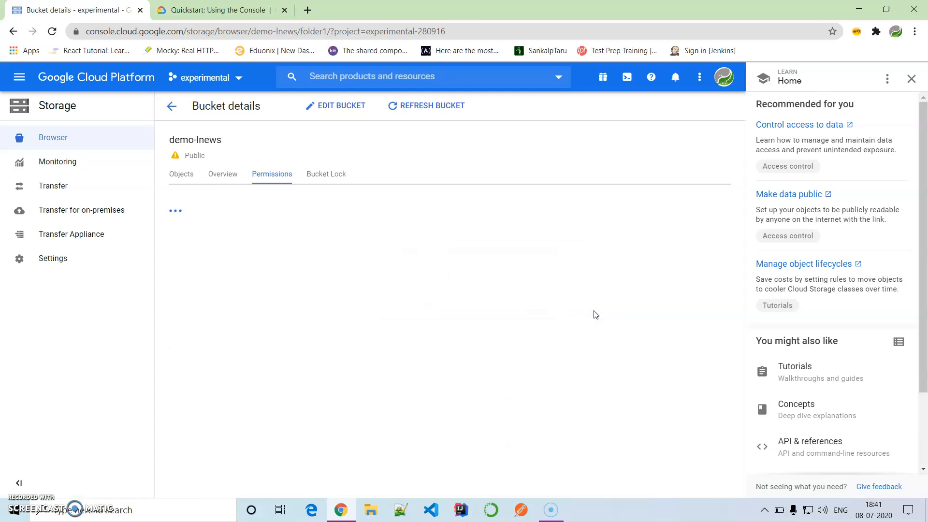
Refresh the bucket so kitten.png in folder1 now shows Not public
{"action": "left_click", "coordinate": [425, 105]}
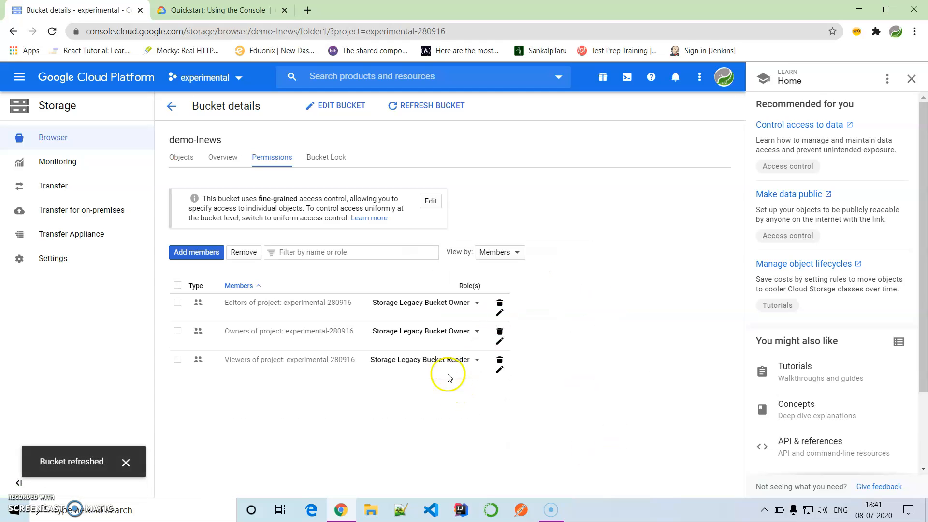
{"action": "left_click", "coordinate": [181, 156]}
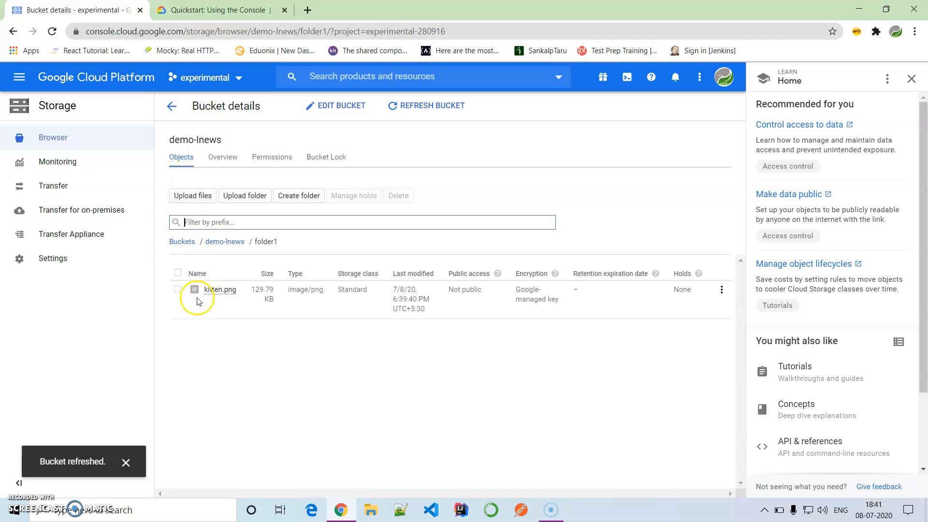
Delete kitten.png from folder1 and return to the demo-lnews bucket root
{"action": "left_click", "coordinate": [177, 289]}
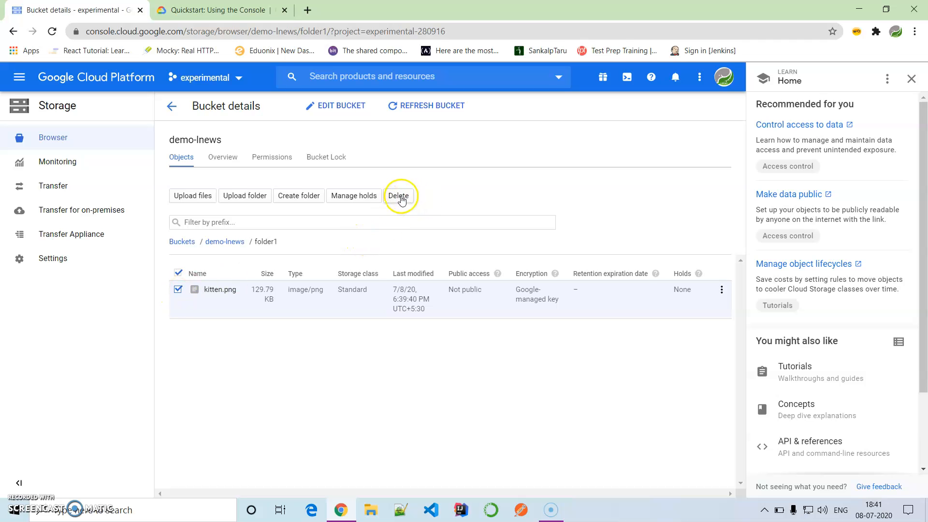
{"action": "left_click", "coordinate": [399, 195]}
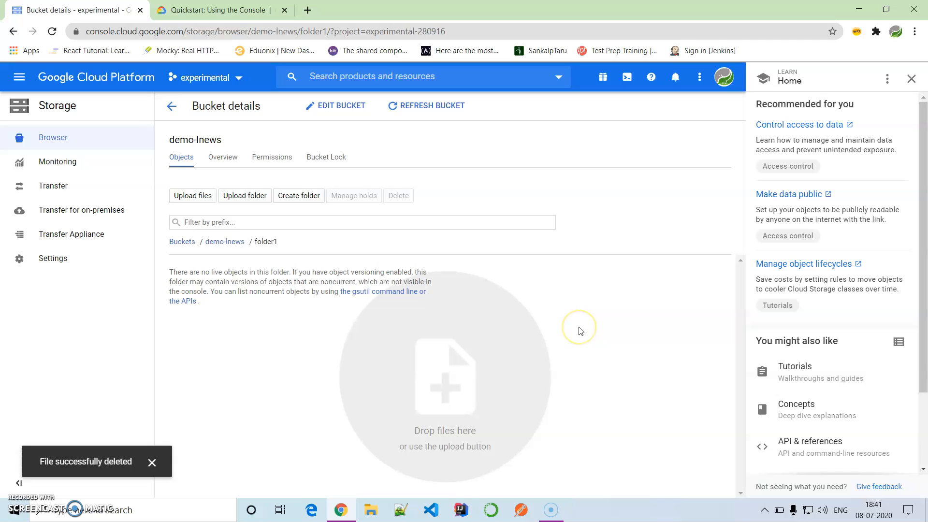
{"action": "left_click", "coordinate": [224, 242]}
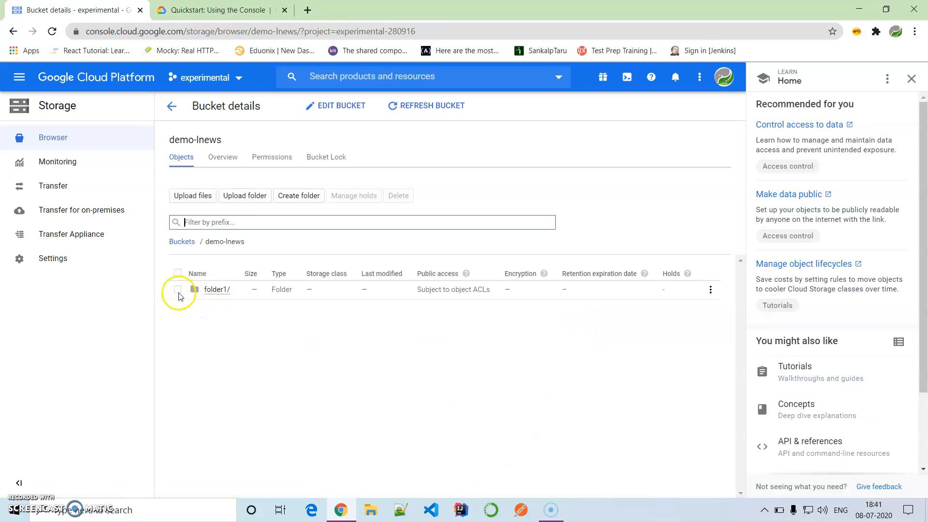
Delete folder1/ from the demo-lnews bucket
{"action": "left_click", "coordinate": [178, 290]}
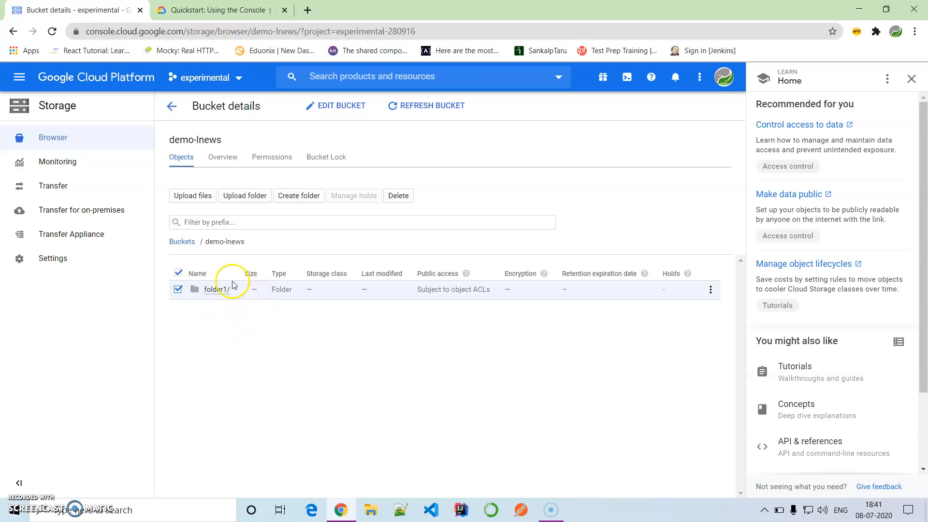
{"action": "left_click", "coordinate": [398, 196]}
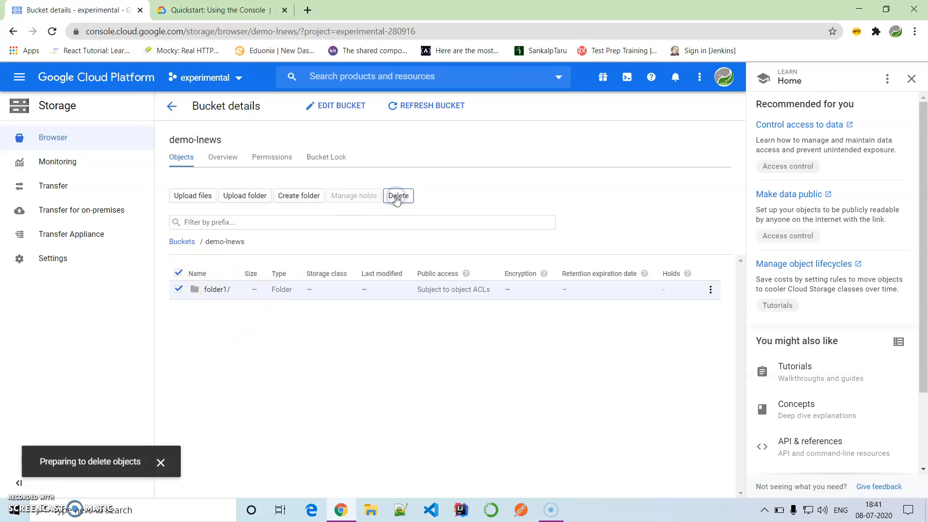
{"action": "left_click", "coordinate": [398, 196]}
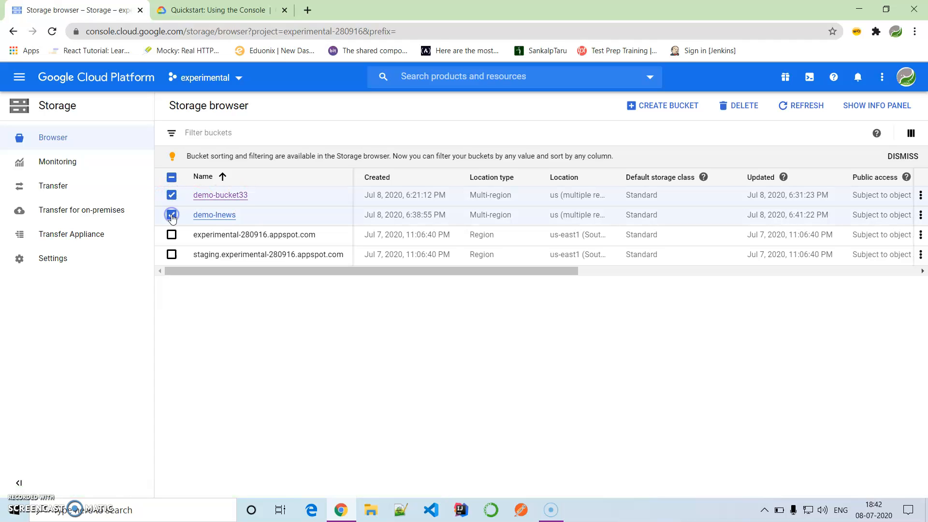
Delete demo-bucket33 and demo-lnews together, confirming with the typed word DELETE
{"action": "left_click", "coordinate": [172, 215]}
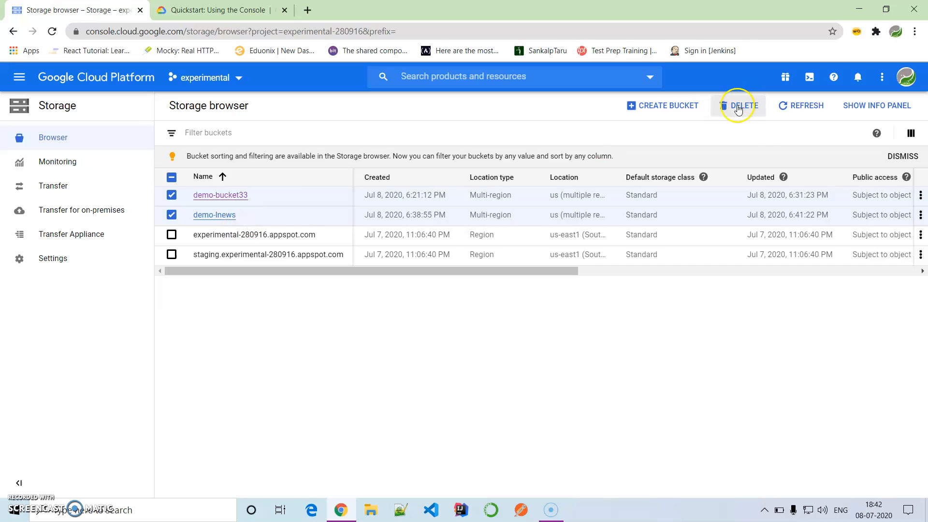
{"action": "left_click", "coordinate": [742, 105]}
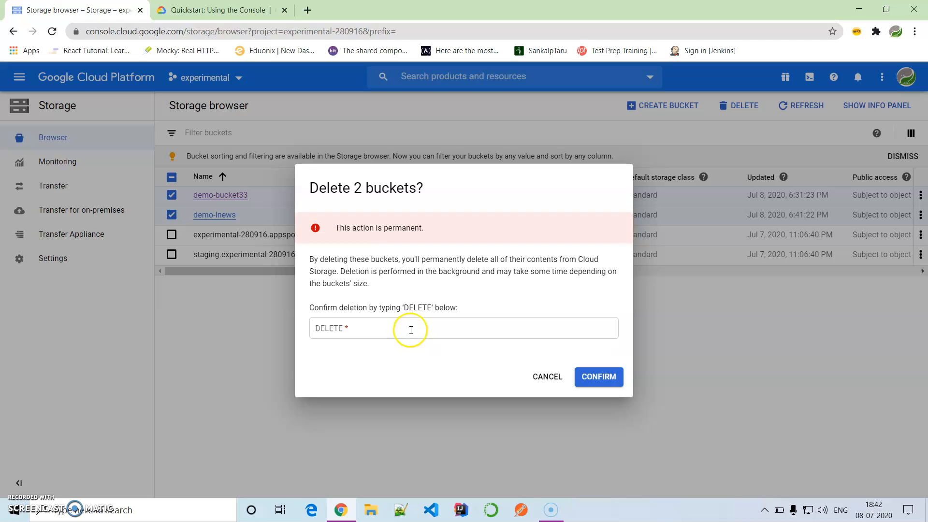
{"action": "type", "text": "D"}
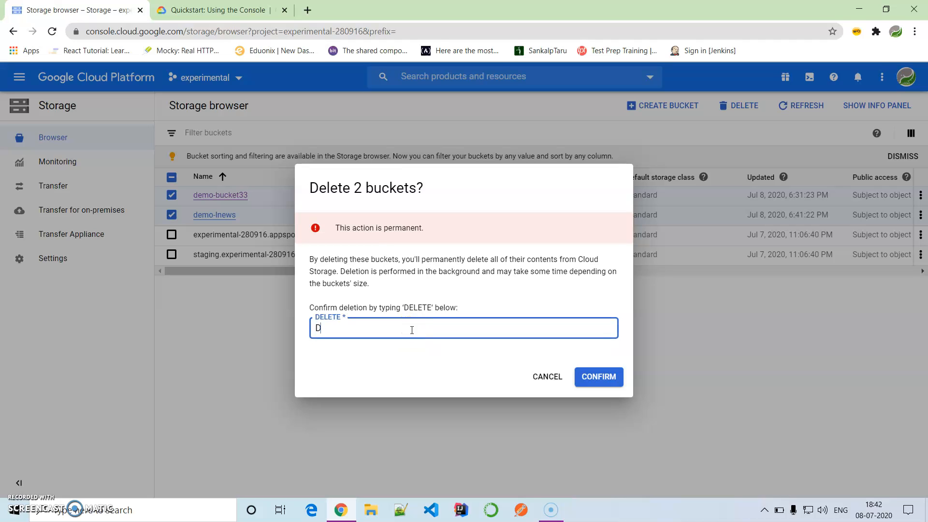
{"action": "type", "text": "ELETE"}
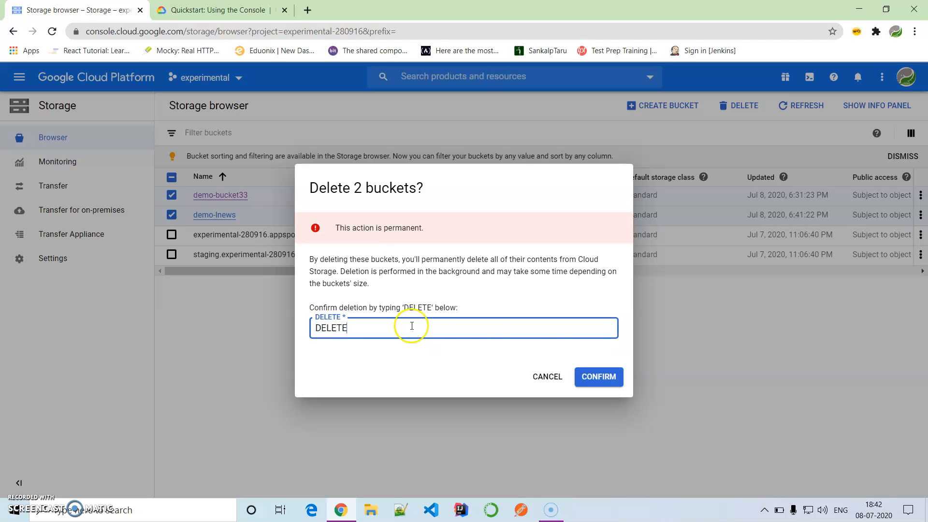
{"action": "left_click", "coordinate": [597, 377]}
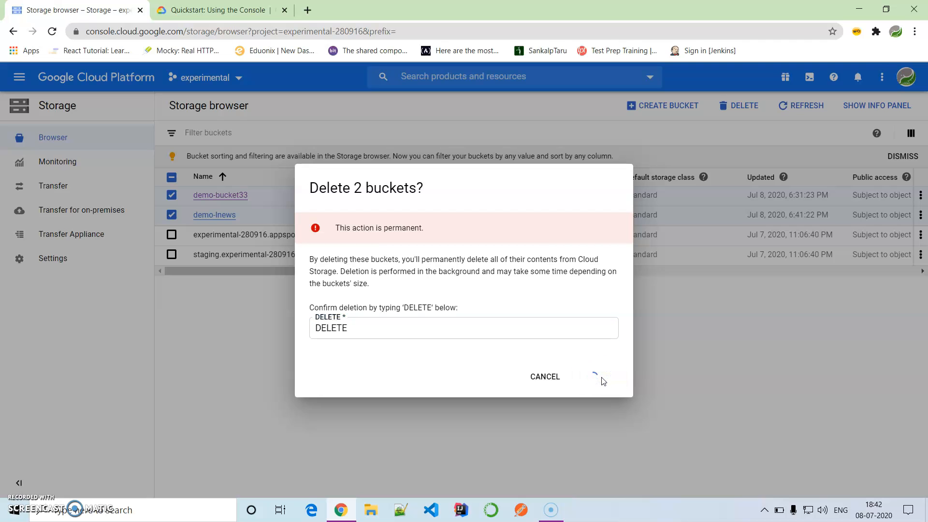
{"action": "left_click", "coordinate": [593, 377]}
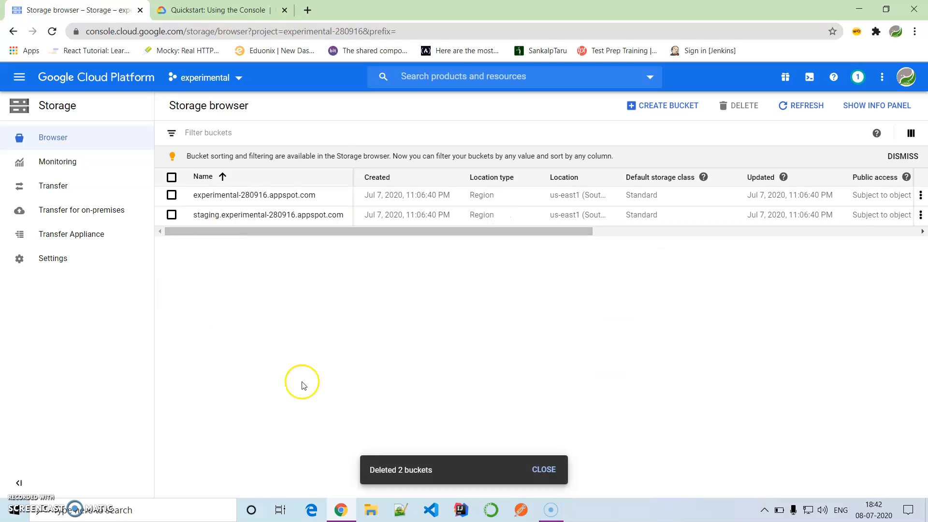
{"action": "mouse_move", "coordinate": [466, 323]}
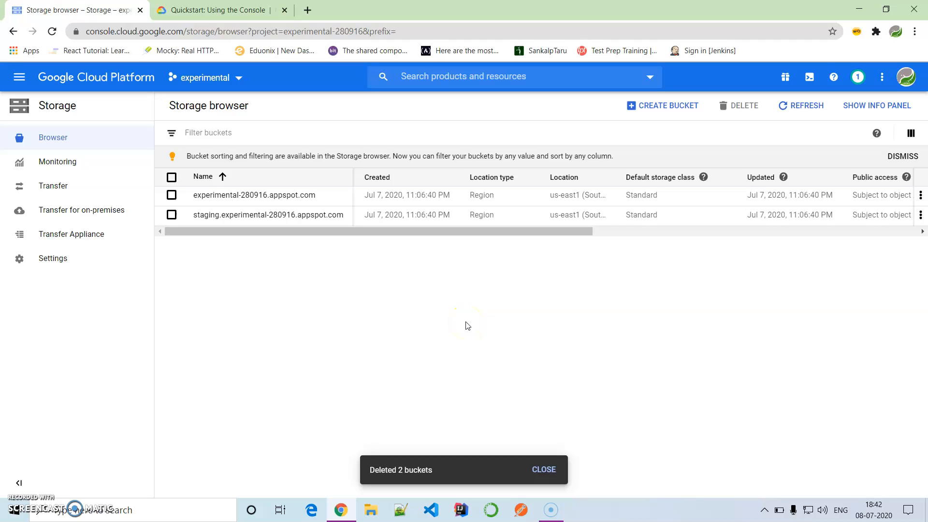
{"action": "left_click", "coordinate": [542, 469]}
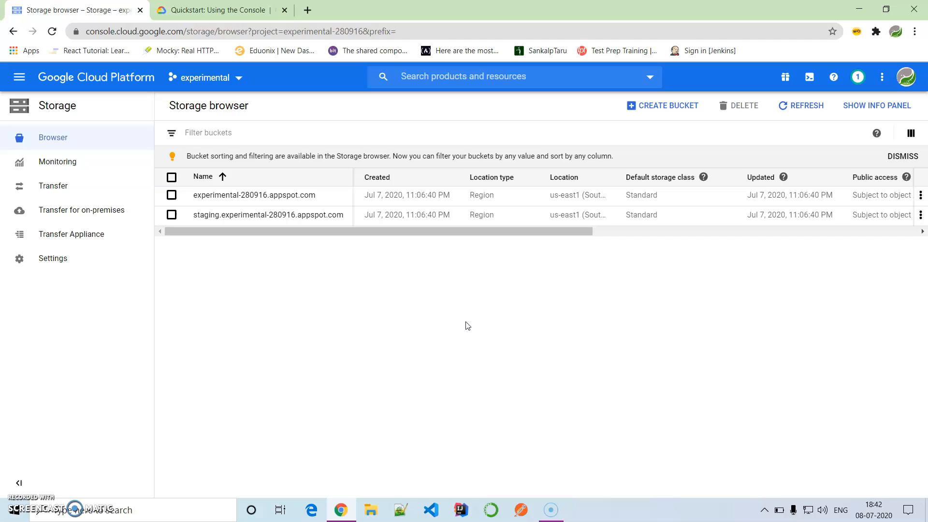